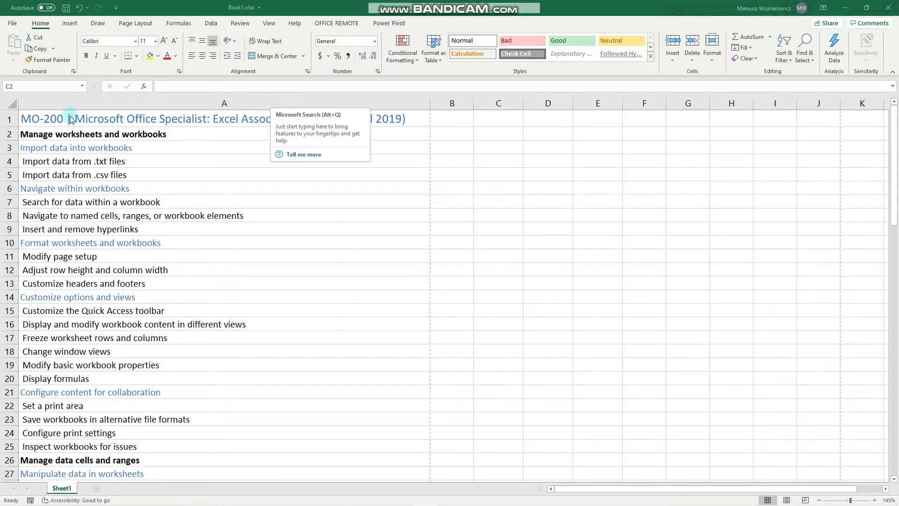
Step: Drag column A narrower, then widen it back to fit the MO-200 title
{"action": "left_click", "coordinate": [223, 118]}
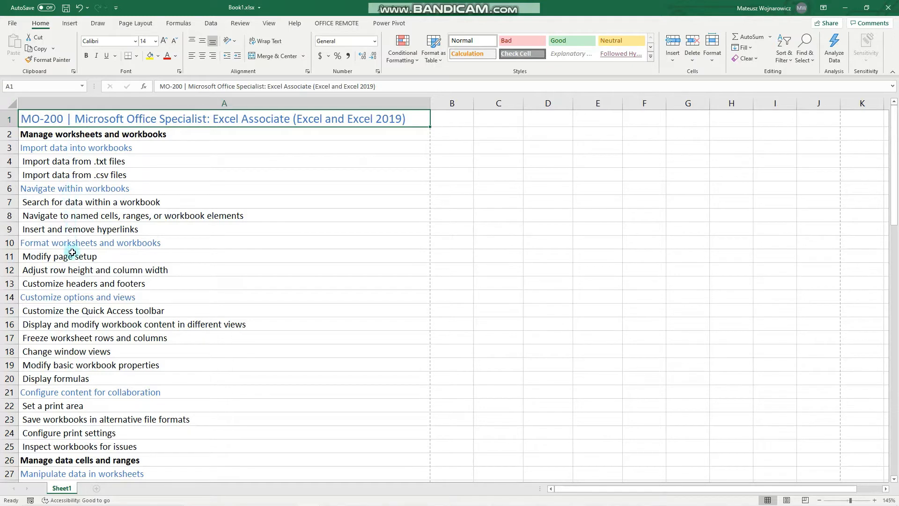
{"action": "left_click", "coordinate": [60, 256]}
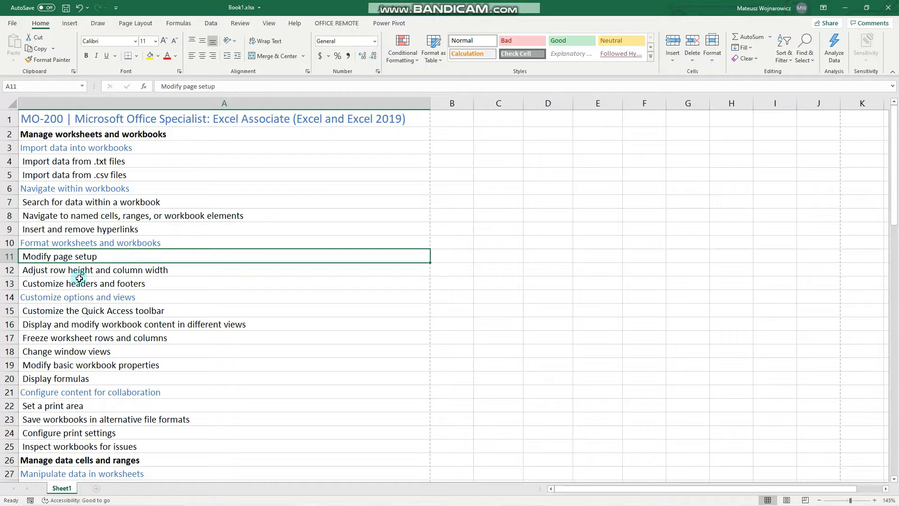
{"action": "mouse_move", "coordinate": [85, 286]}
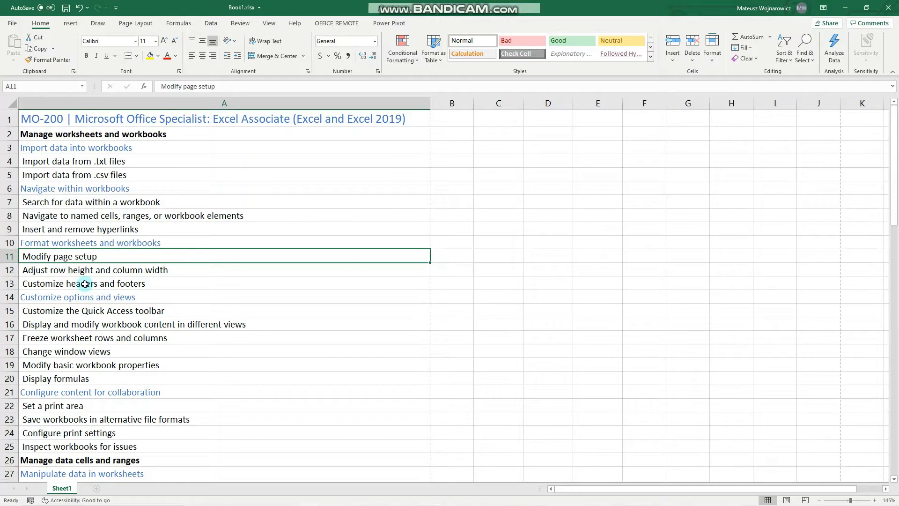
{"action": "mouse_move", "coordinate": [90, 282]}
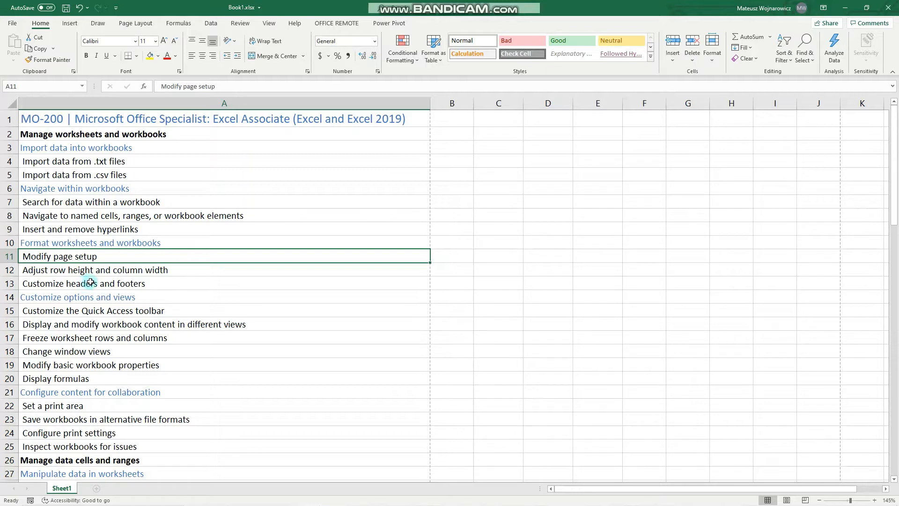
{"action": "mouse_move", "coordinate": [88, 270]}
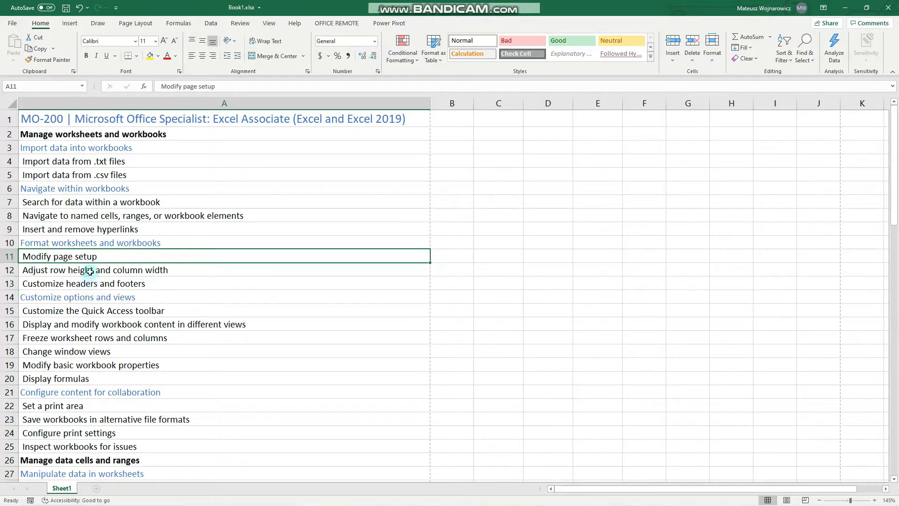
{"action": "mouse_move", "coordinate": [36, 270]}
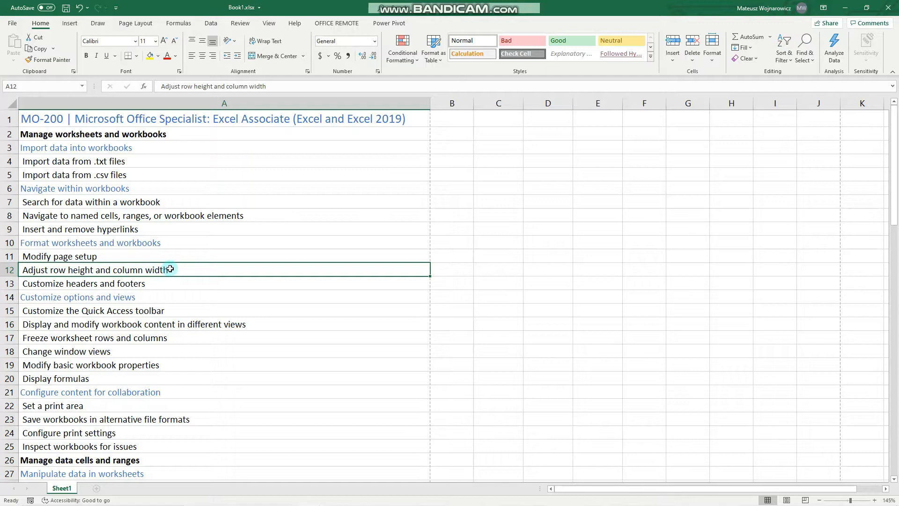
{"action": "mouse_move", "coordinate": [138, 270]}
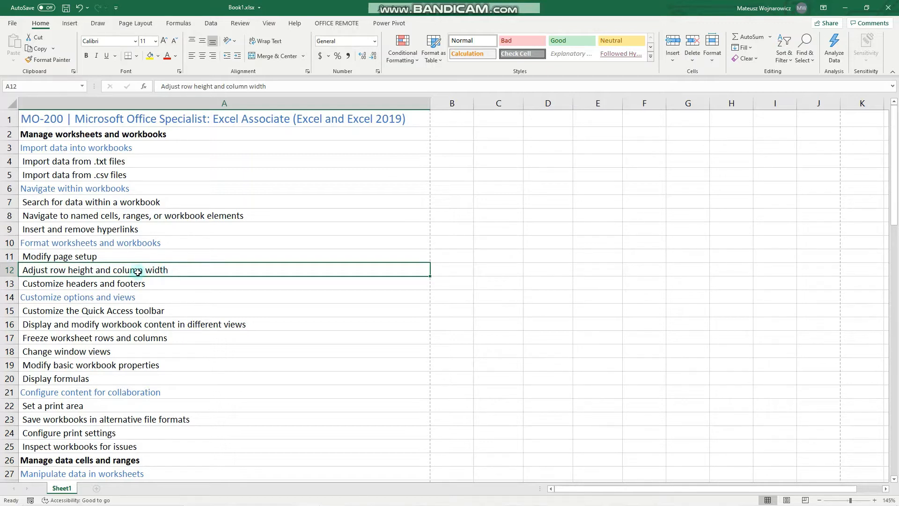
{"action": "mouse_move", "coordinate": [434, 102]}
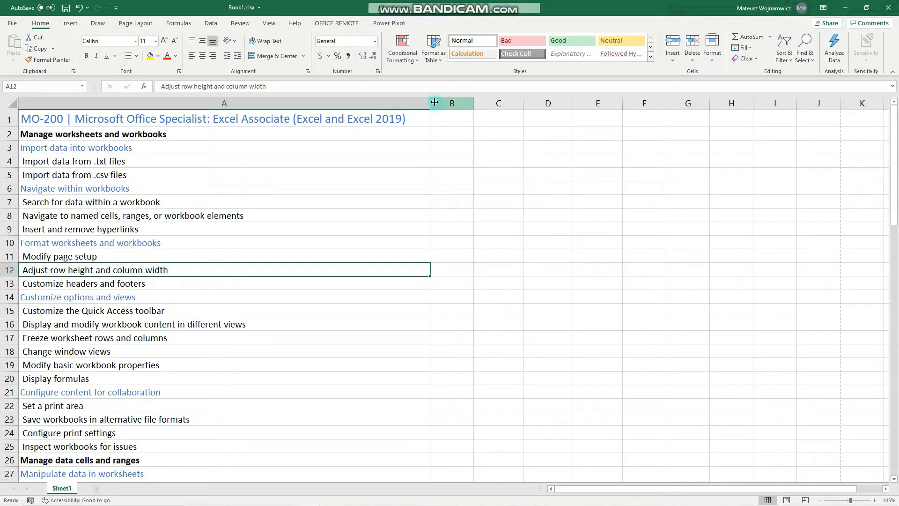
{"action": "left_click_drag", "start_coordinate": [435, 103], "coordinate": [348, 103]}
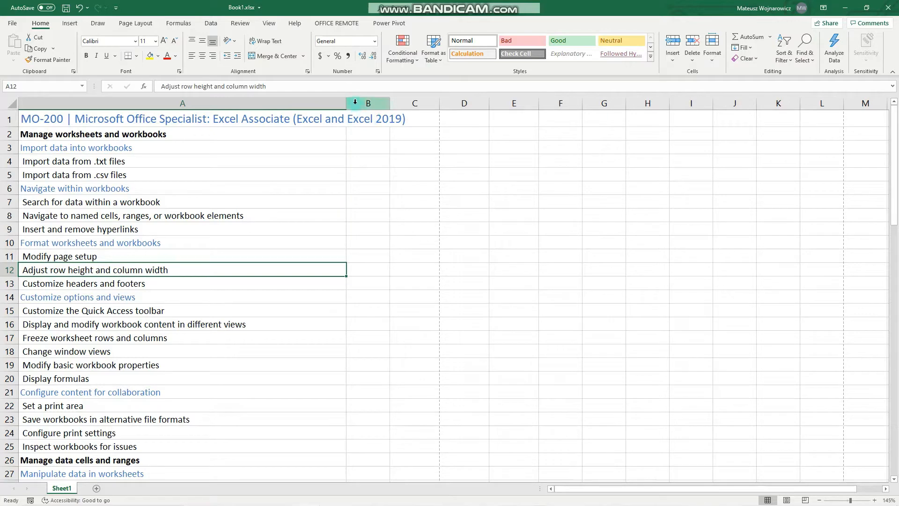
{"action": "mouse_move", "coordinate": [342, 103]}
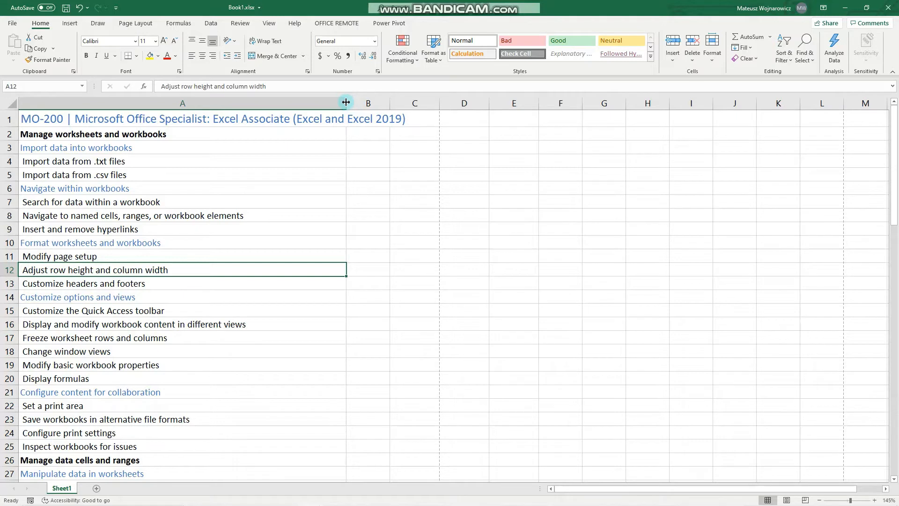
{"action": "left_click_drag", "start_coordinate": [345, 102], "coordinate": [430, 102]}
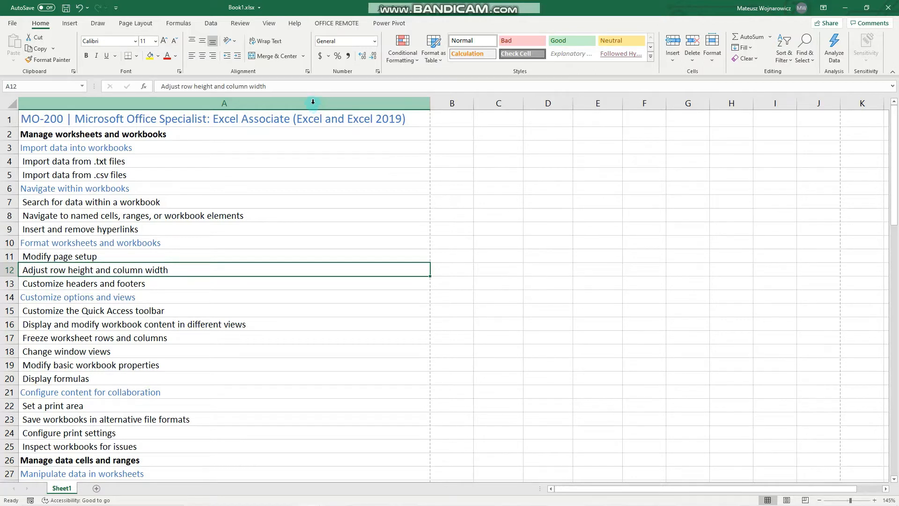
Step: Set column A to an exact width of 9
{"action": "left_click", "coordinate": [224, 103]}
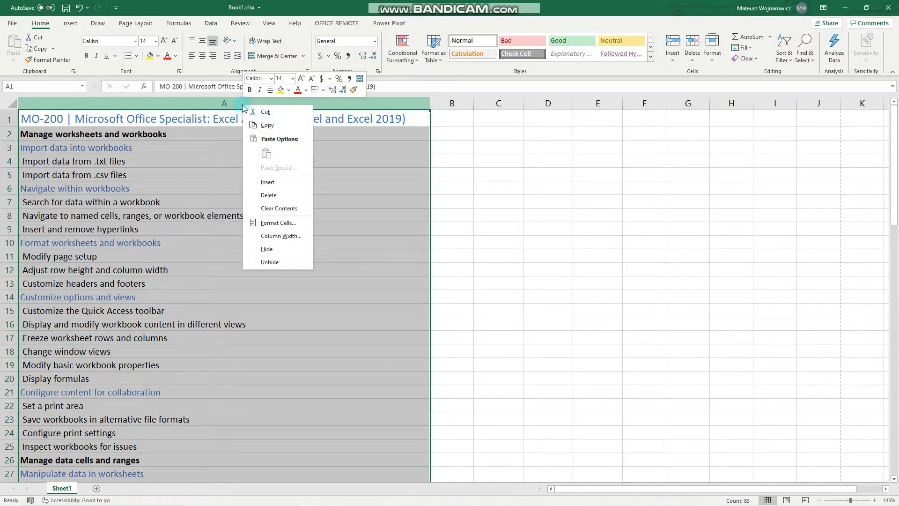
{"action": "mouse_move", "coordinate": [291, 230]}
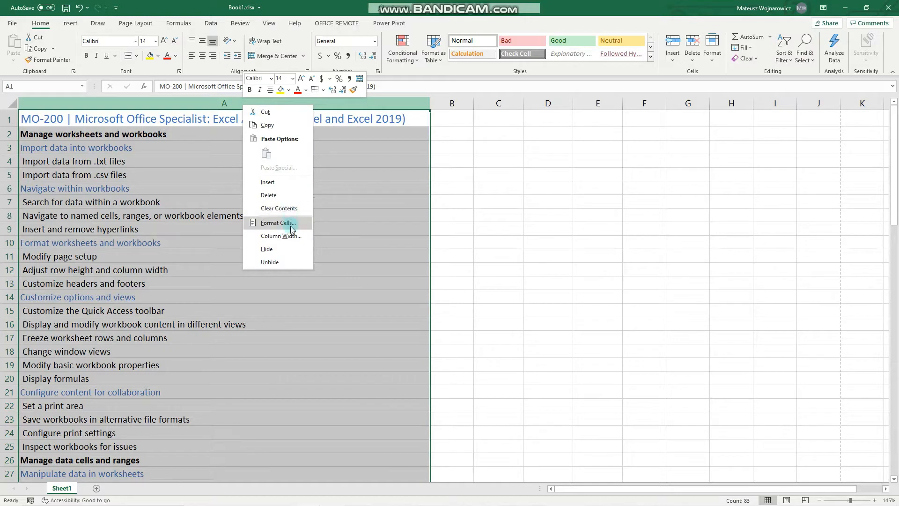
{"action": "left_click", "coordinate": [282, 236]}
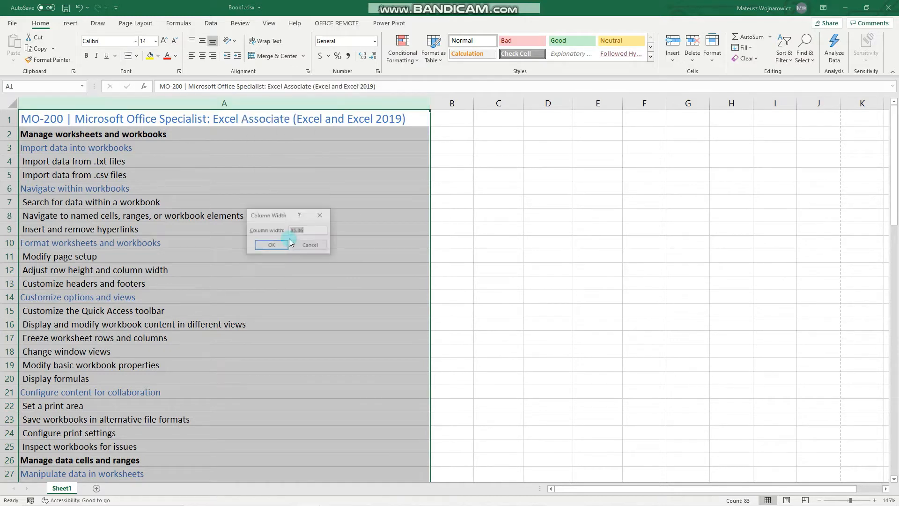
{"action": "type", "text": "9"}
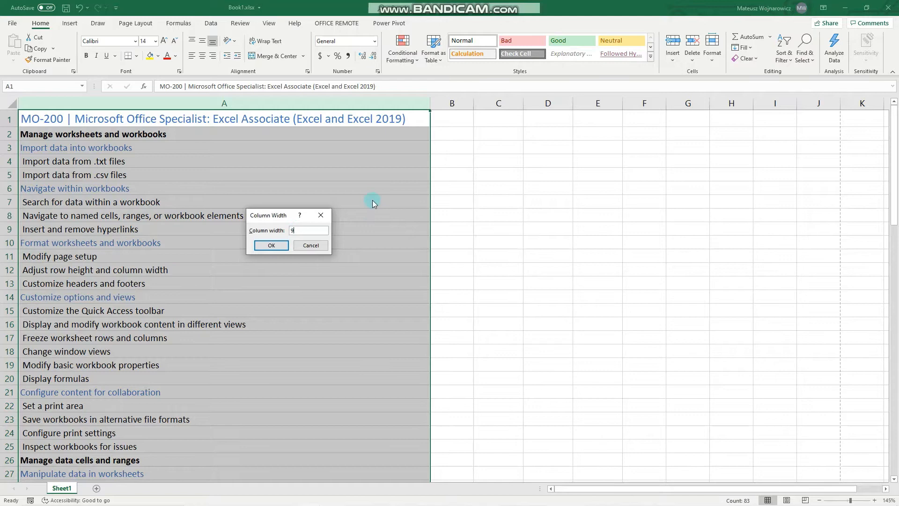
{"action": "left_click", "coordinate": [271, 245]}
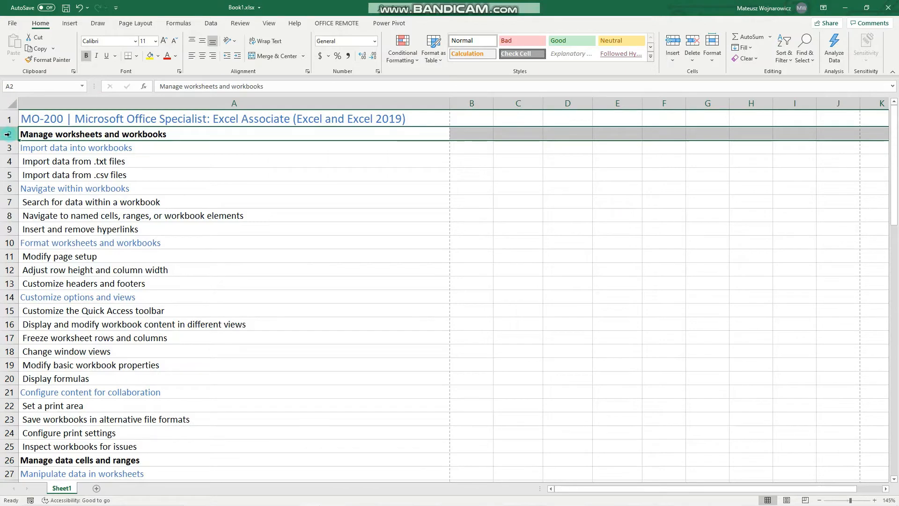
Step: Set the height of row 2, Manage worksheets and workbooks, to exactly 20
{"action": "right_click", "coordinate": [8, 133]}
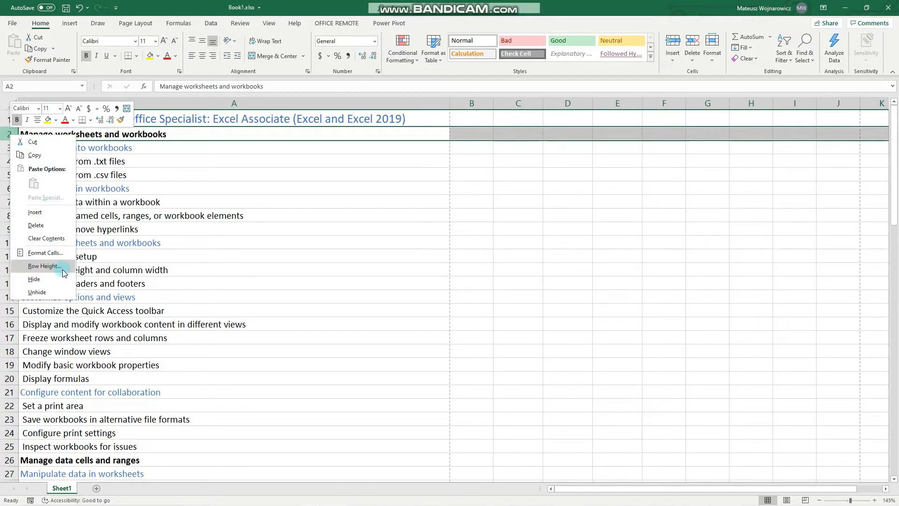
{"action": "left_click", "coordinate": [45, 266]}
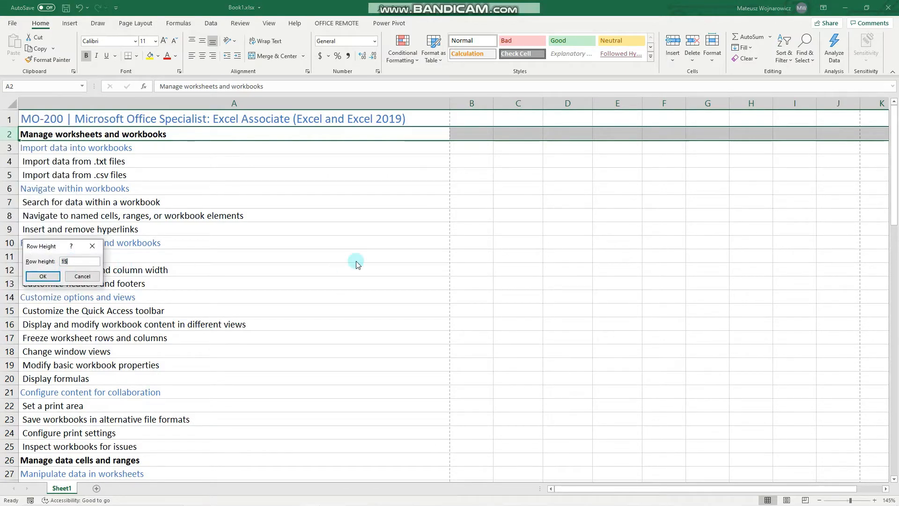
{"action": "type", "text": "20"}
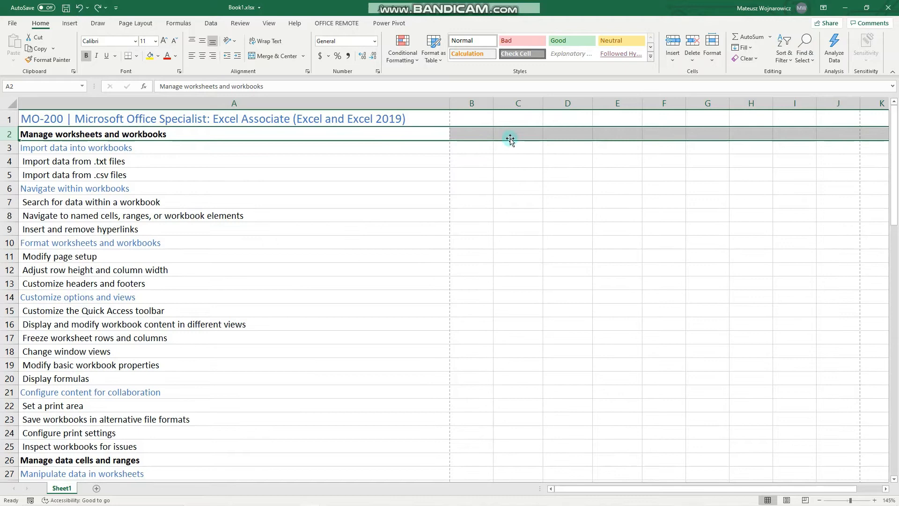
Step: Select columns B through D and give them an exact width of 30
{"action": "left_click", "coordinate": [518, 133]}
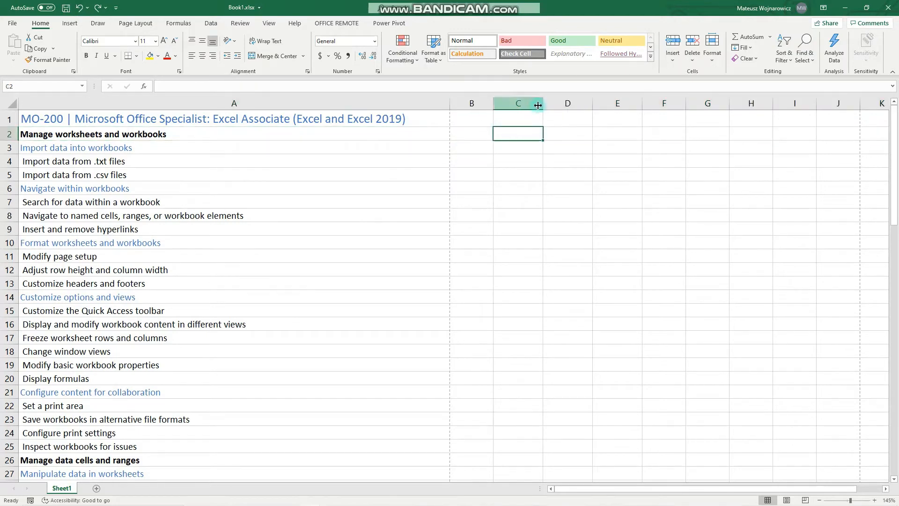
{"action": "left_click", "coordinate": [471, 103]}
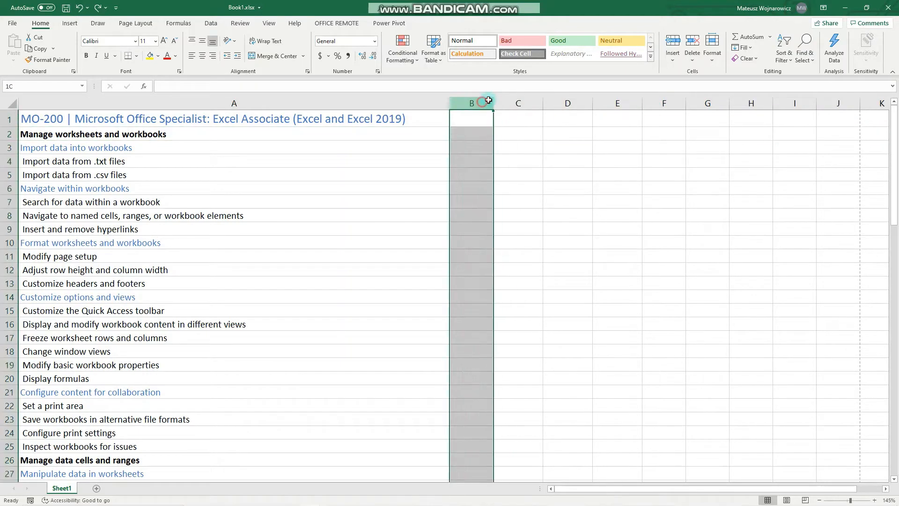
{"action": "left_click_drag", "start_coordinate": [472, 103], "coordinate": [568, 103]}
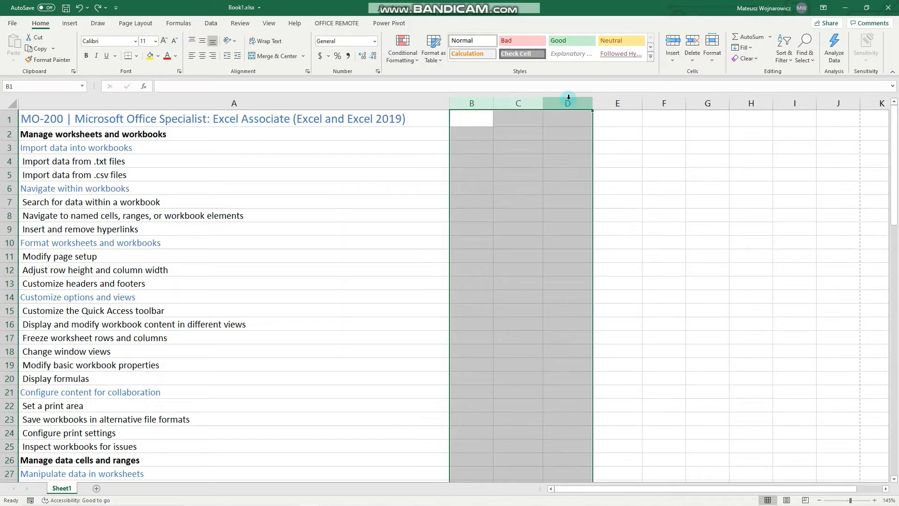
{"action": "right_click", "coordinate": [567, 103]}
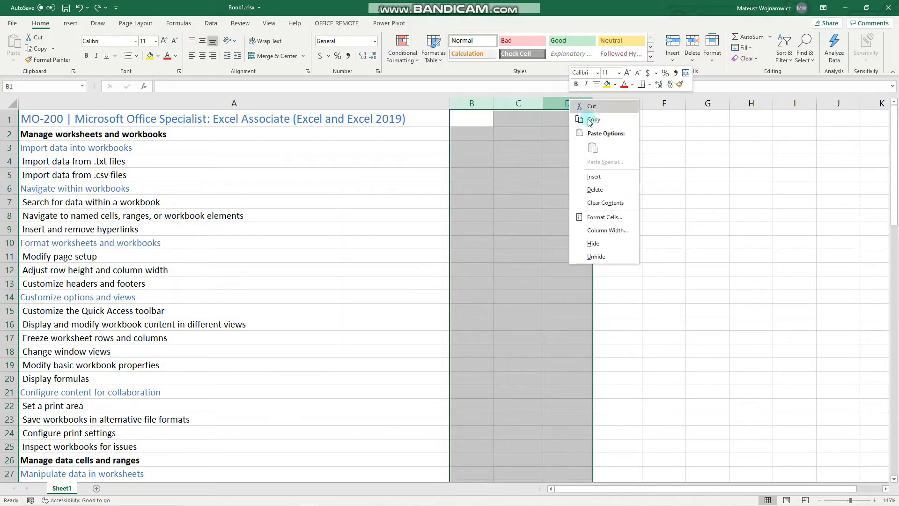
{"action": "left_click", "coordinate": [608, 230]}
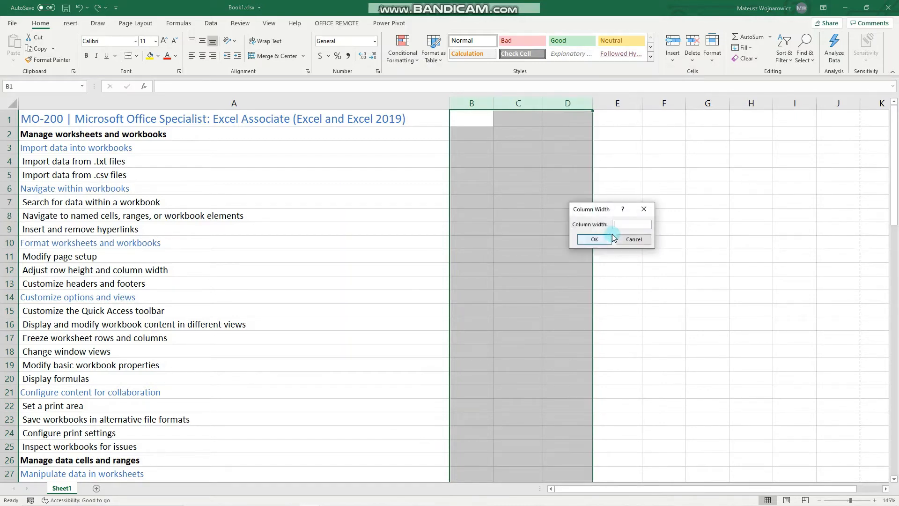
{"action": "type", "text": "30"}
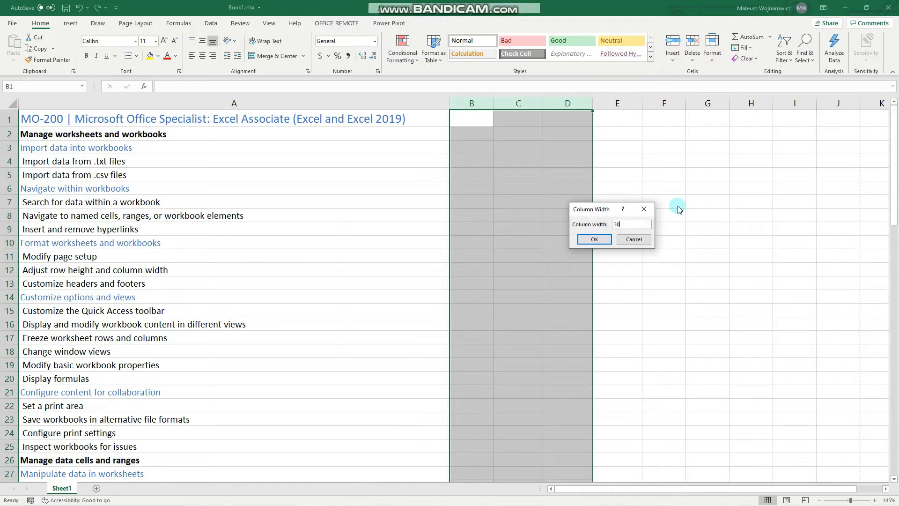
{"action": "left_click", "coordinate": [593, 239]}
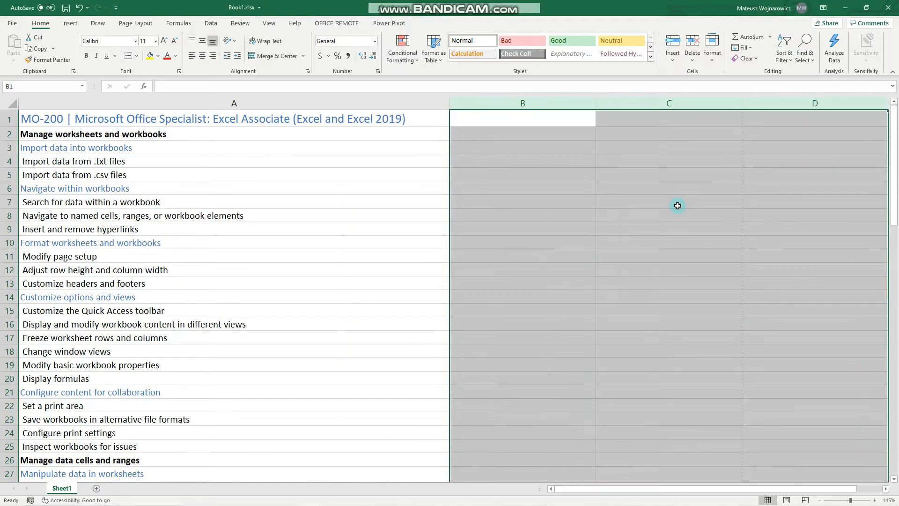
{"action": "mouse_move", "coordinate": [681, 495]}
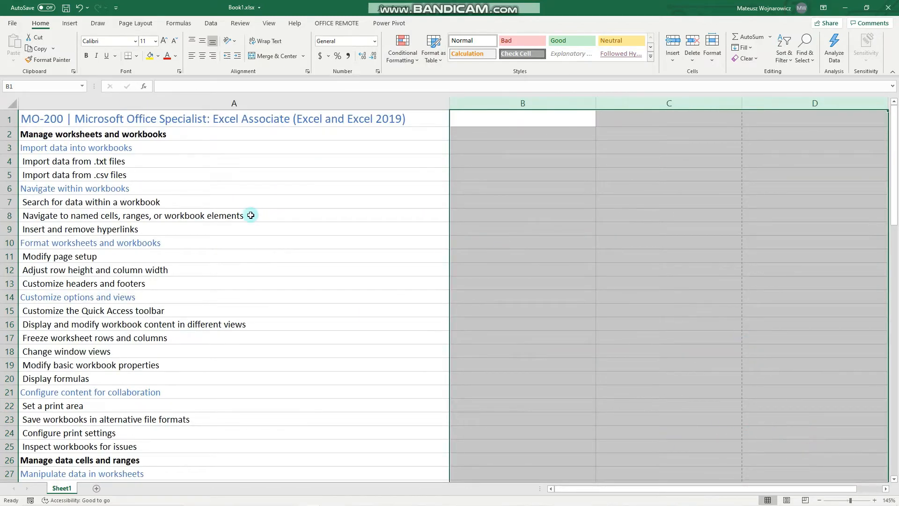
{"action": "left_click", "coordinate": [80, 229]}
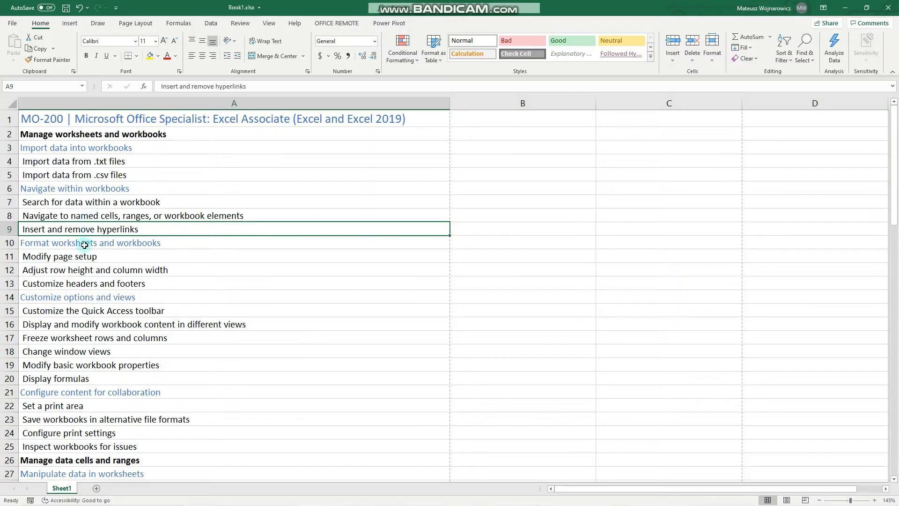
{"action": "left_click", "coordinate": [94, 269]}
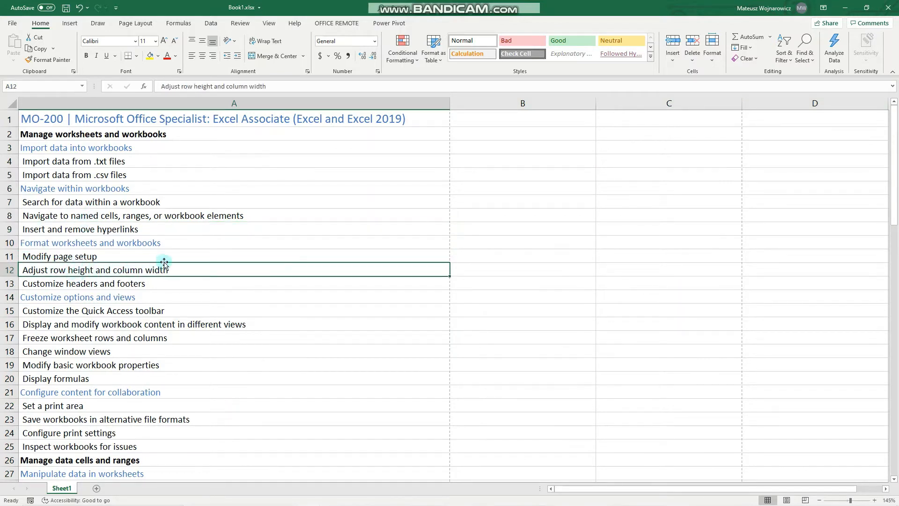
{"action": "left_click", "coordinate": [59, 256]}
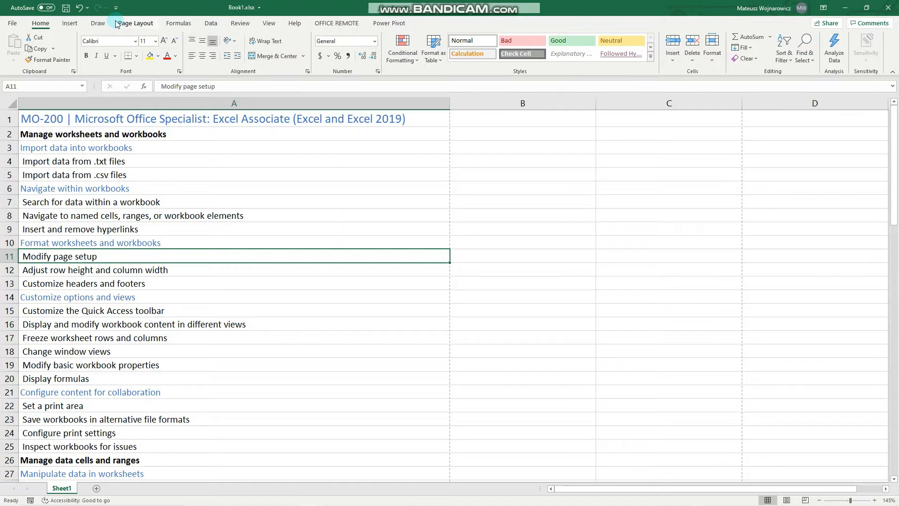
Step: Browse the Page Layout margin presets and paper sizes without changing them
{"action": "left_click", "coordinate": [135, 23]}
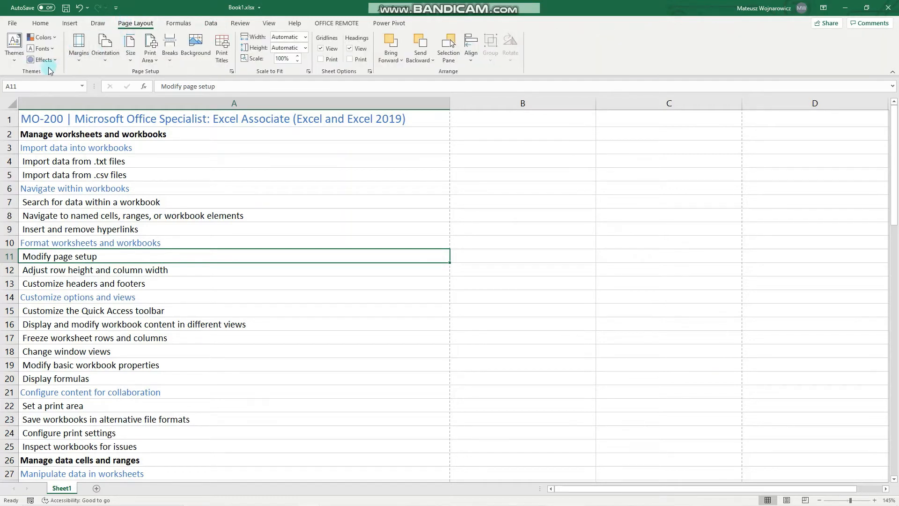
{"action": "mouse_move", "coordinate": [98, 23]}
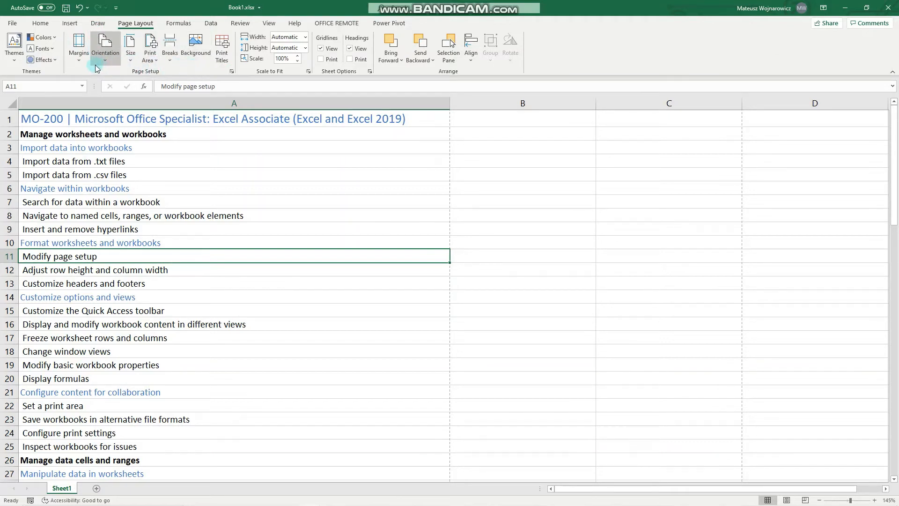
{"action": "mouse_move", "coordinate": [78, 45]}
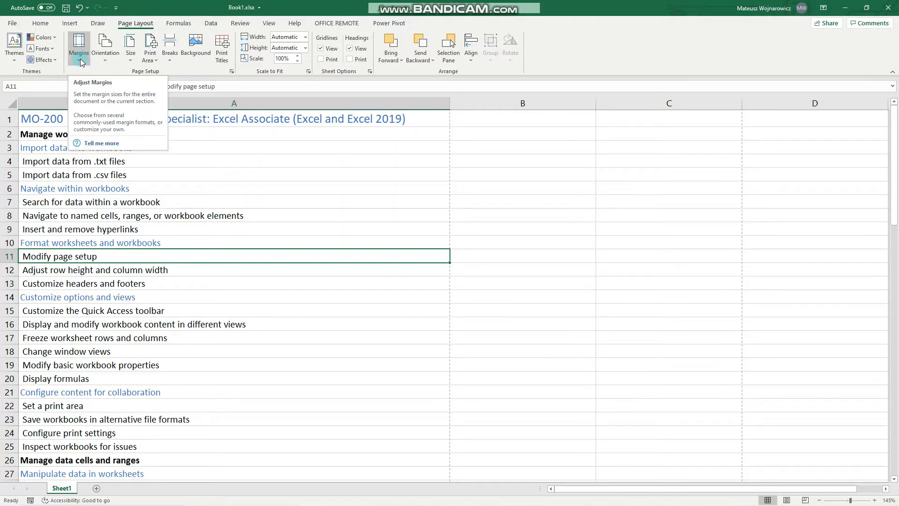
{"action": "left_click", "coordinate": [78, 46]}
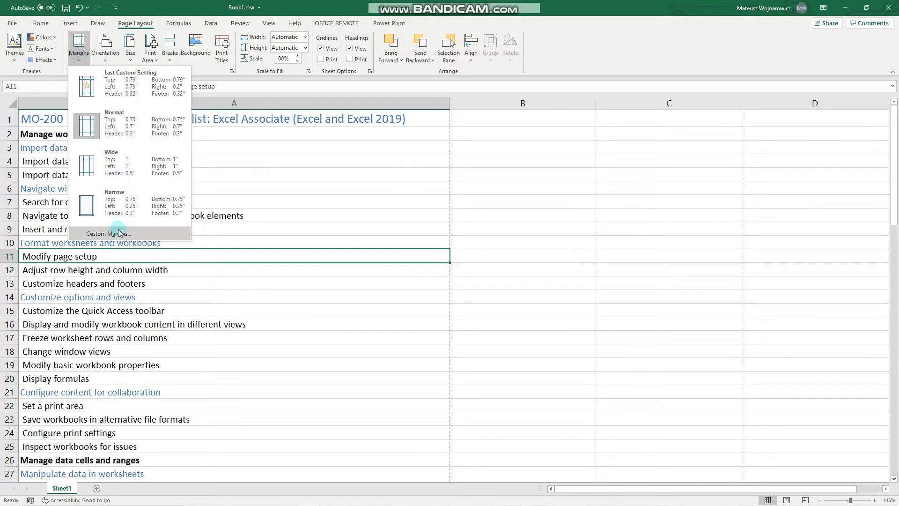
{"action": "left_click", "coordinate": [108, 234]}
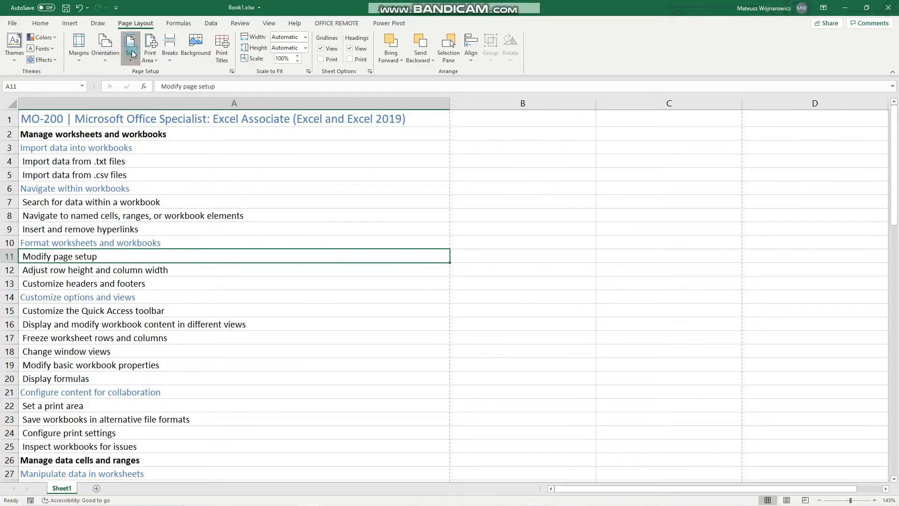
{"action": "left_click", "coordinate": [130, 46]}
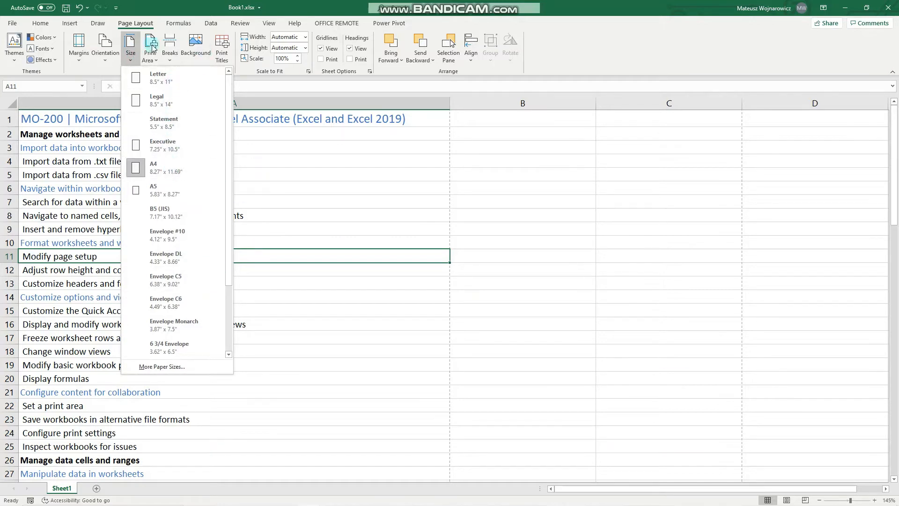
Step: Set the print area to A1:A9, then open the File screen
{"action": "left_click", "coordinate": [150, 46]}
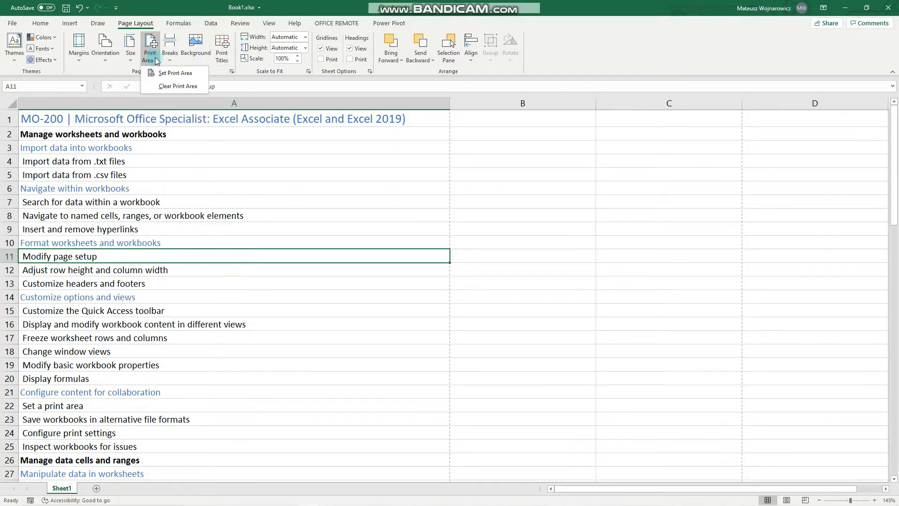
{"action": "left_click", "coordinate": [120, 122]}
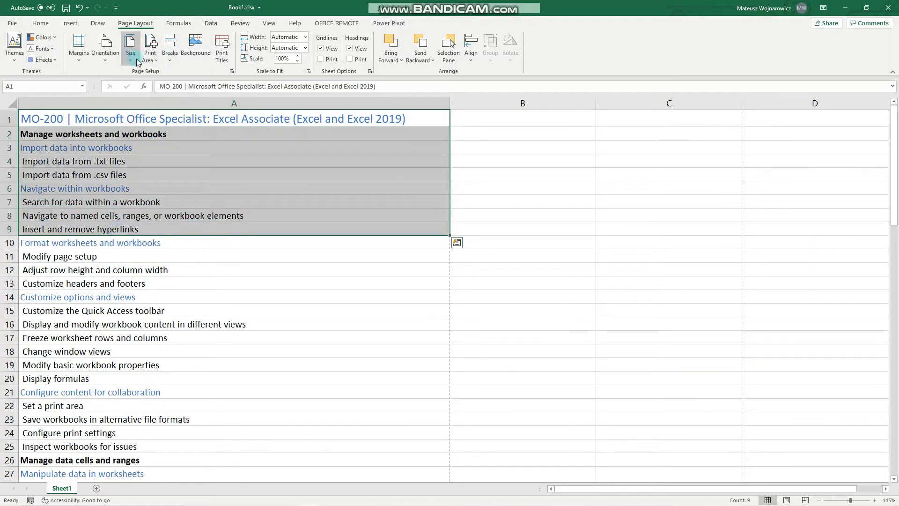
{"action": "left_click", "coordinate": [150, 46]}
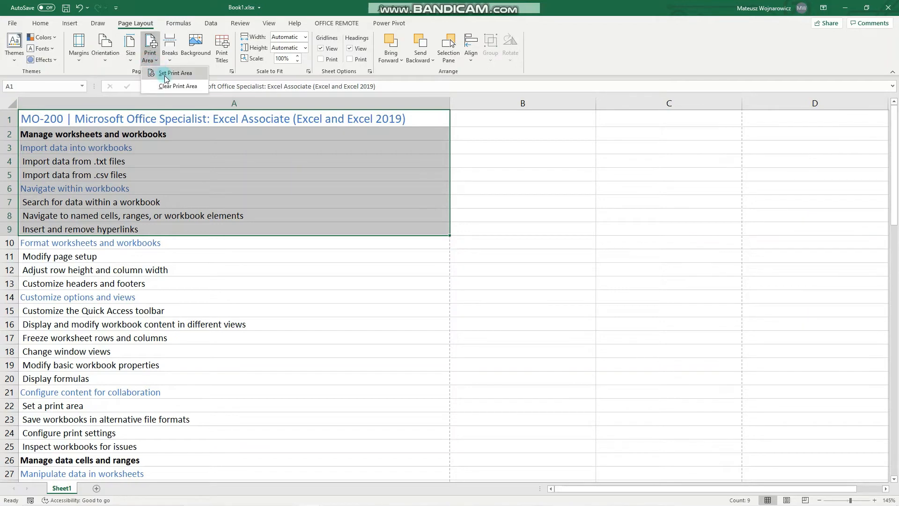
{"action": "left_click", "coordinate": [174, 73]}
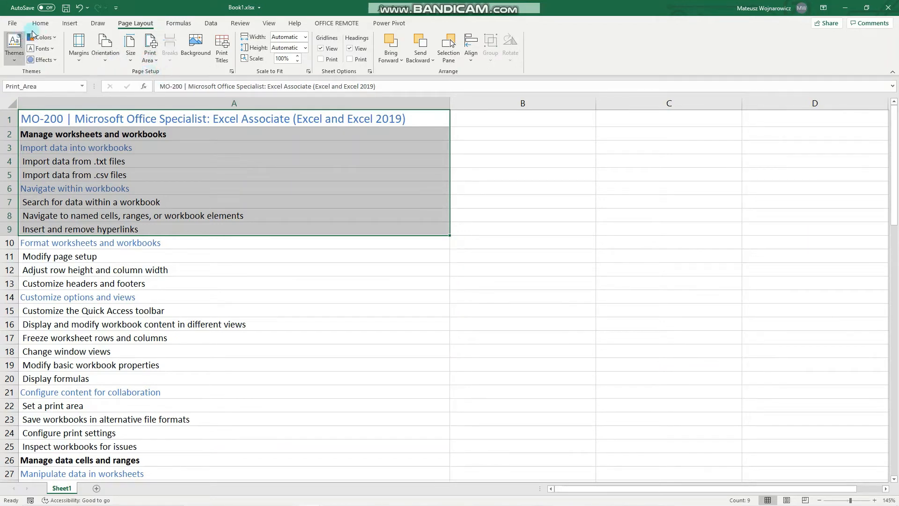
{"action": "left_click", "coordinate": [11, 23]}
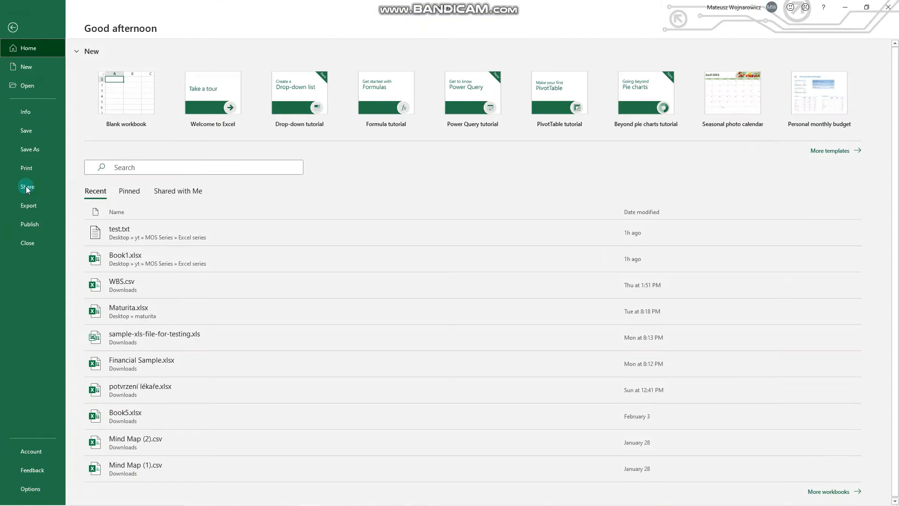
Step: Check the A1:A9 print preview and what-to-print options, then return to the sheet
{"action": "left_click", "coordinate": [26, 167]}
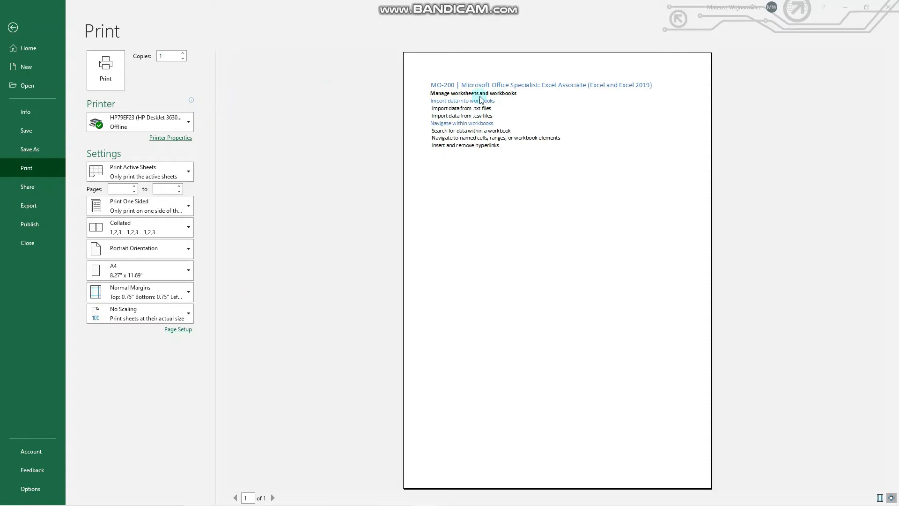
{"action": "mouse_move", "coordinate": [335, 156]}
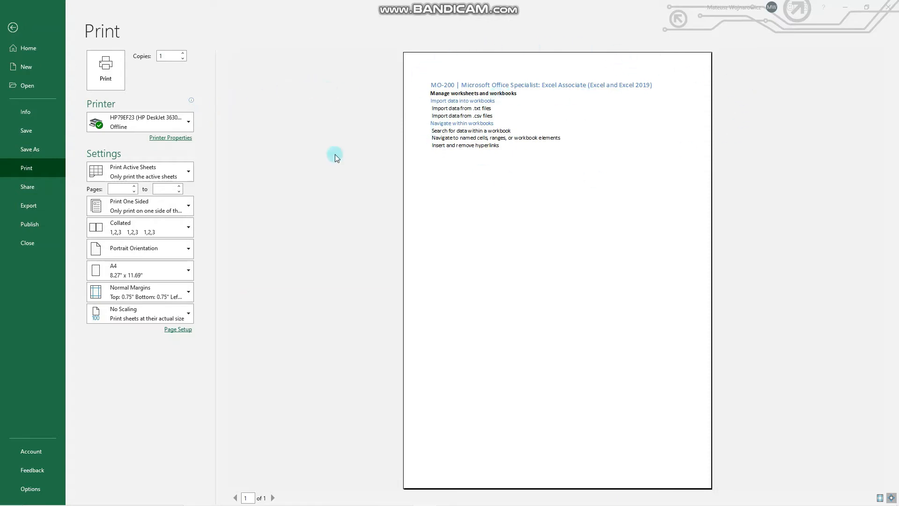
{"action": "left_click", "coordinate": [140, 171]}
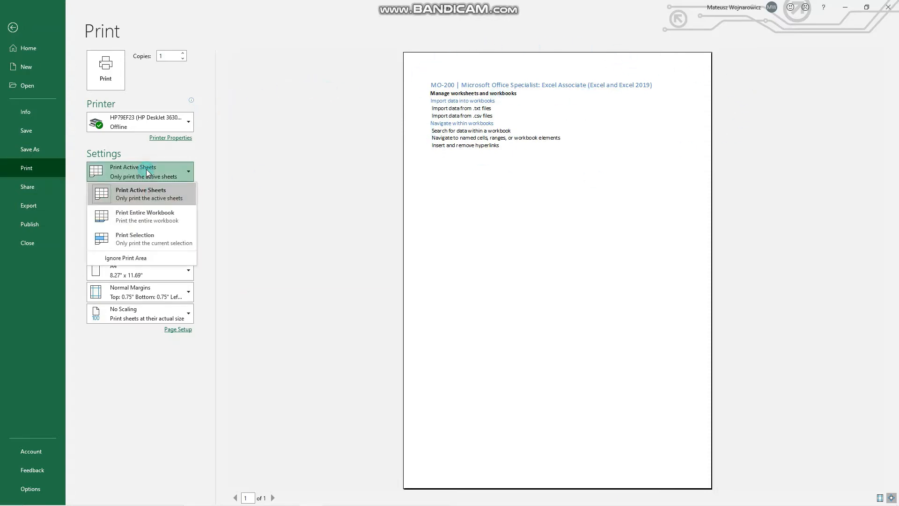
{"action": "mouse_move", "coordinate": [141, 259]}
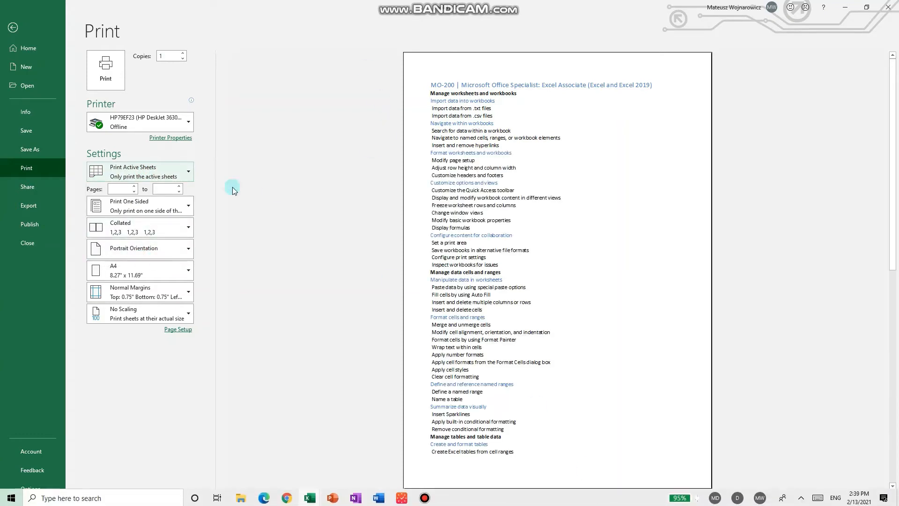
{"action": "left_click", "coordinate": [13, 28]}
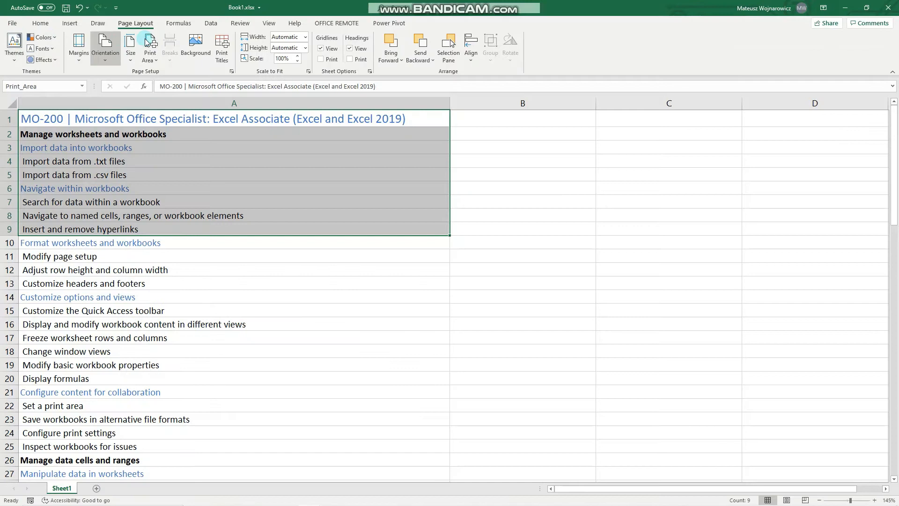
{"action": "mouse_move", "coordinate": [195, 48]}
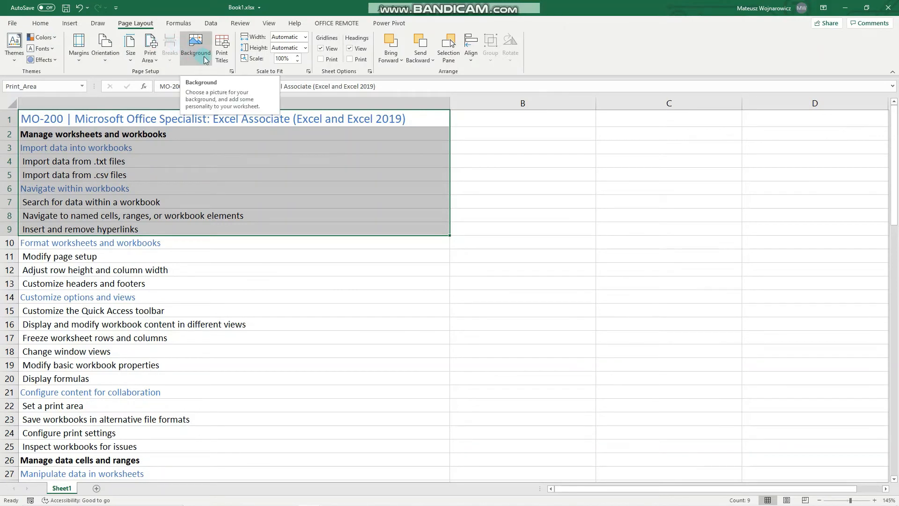
{"action": "mouse_move", "coordinate": [202, 59]}
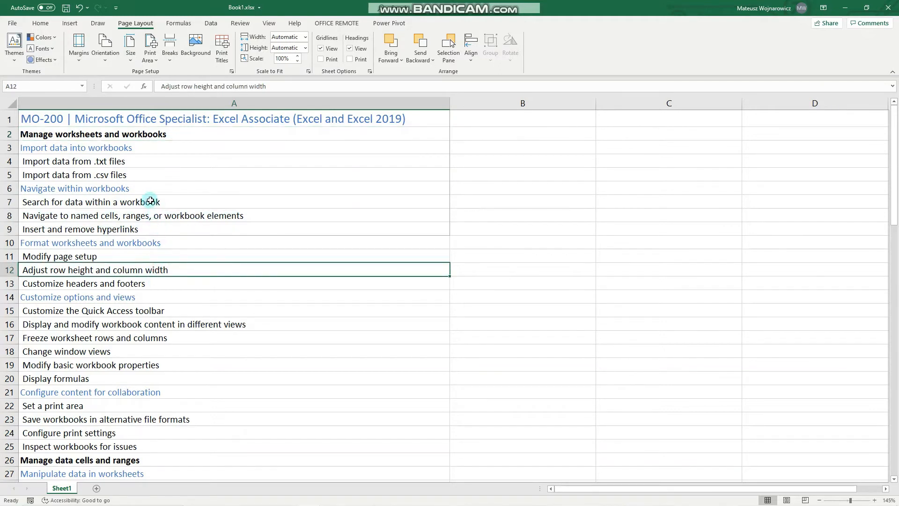
Step: Insert a page break above row 7 using cell A7
{"action": "left_click", "coordinate": [115, 202]}
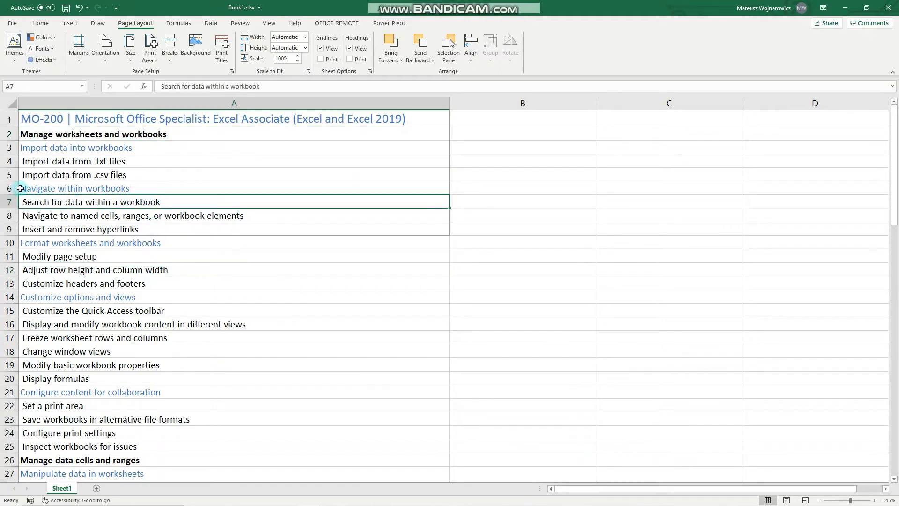
{"action": "mouse_move", "coordinate": [44, 179]}
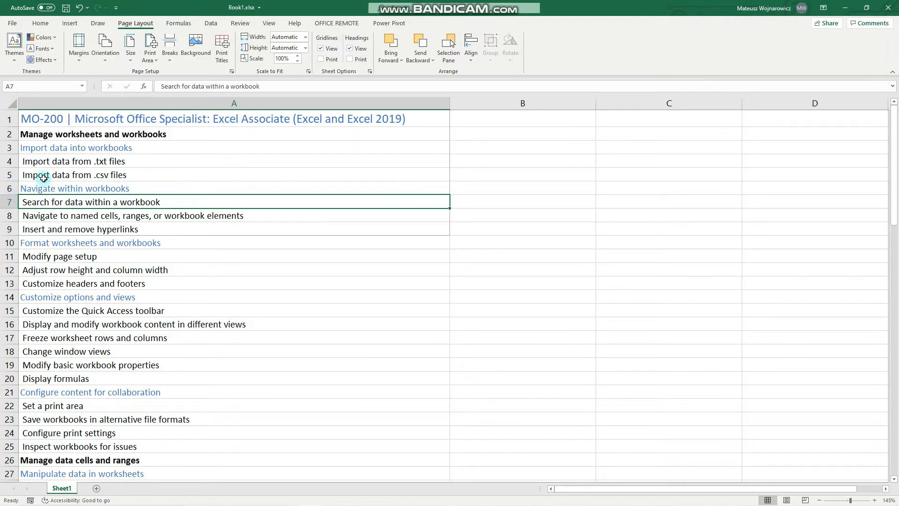
{"action": "left_click", "coordinate": [169, 47]}
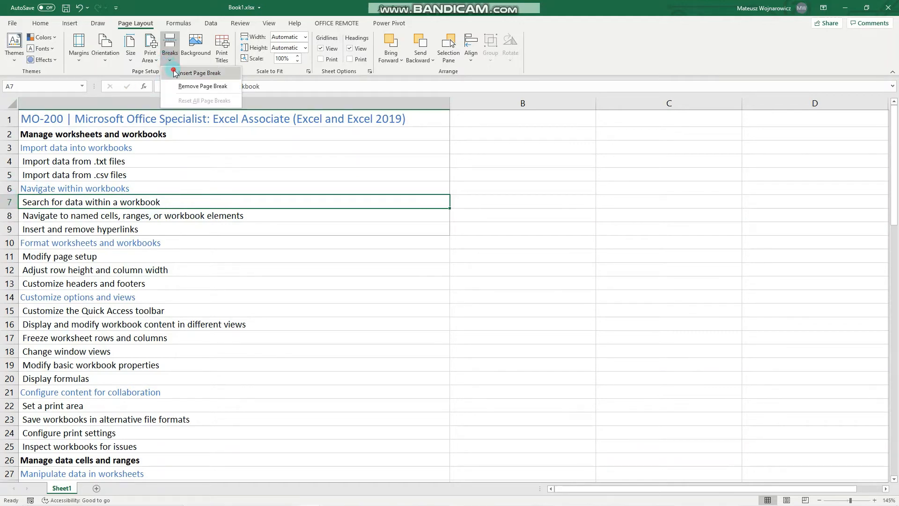
{"action": "left_click", "coordinate": [169, 47]}
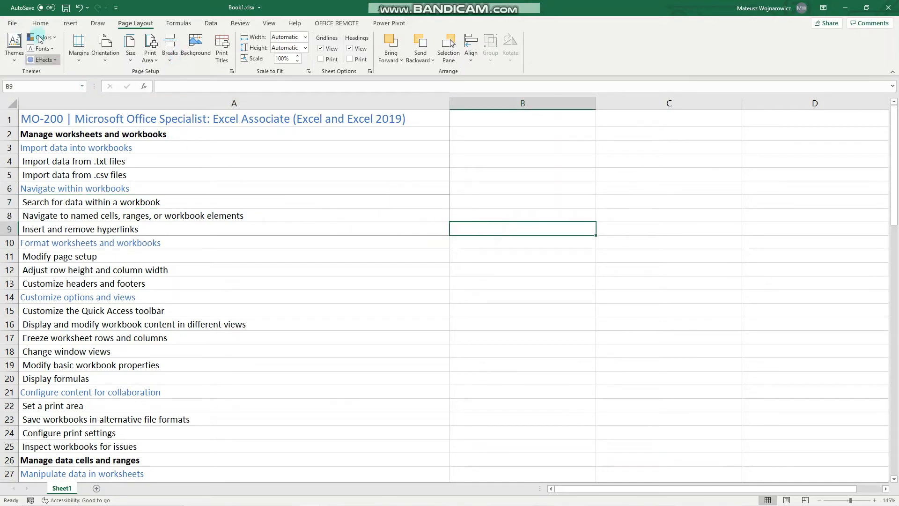
Step: Confirm the print preview shows three pages, then return to the worksheet
{"action": "left_click", "coordinate": [12, 23]}
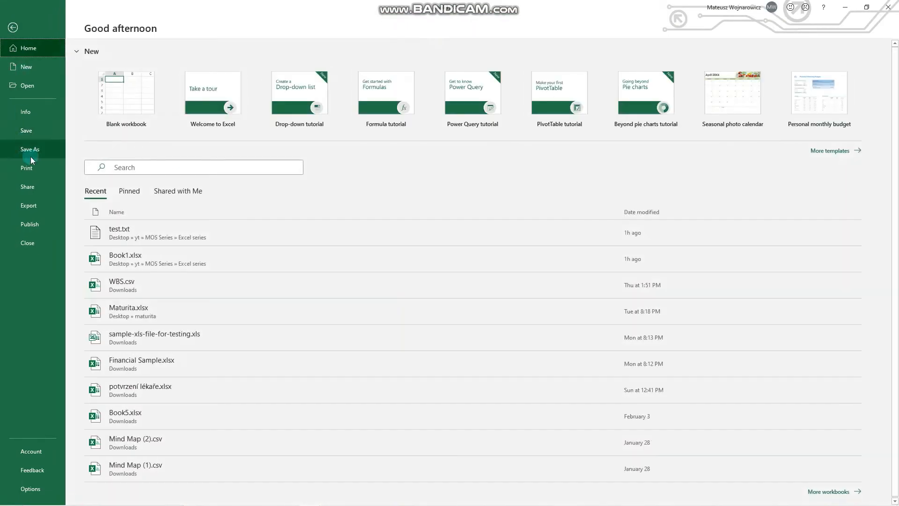
{"action": "left_click", "coordinate": [26, 168]}
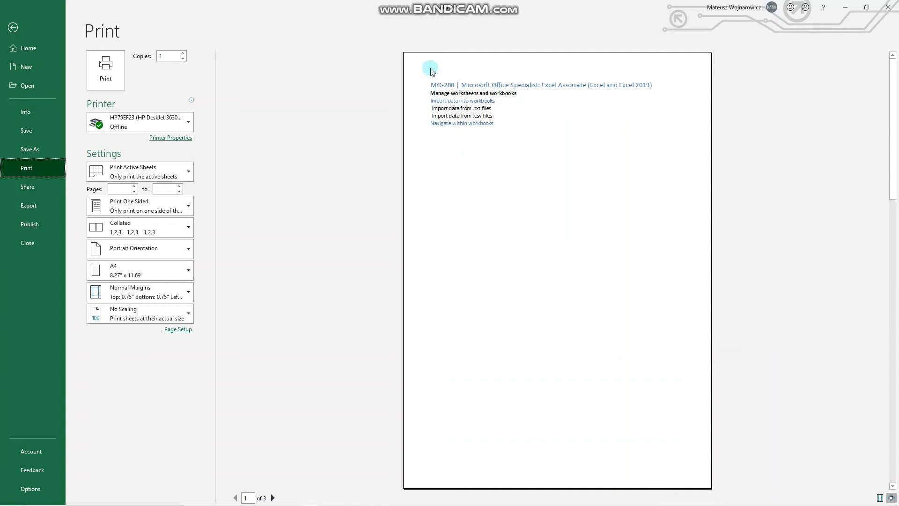
{"action": "mouse_move", "coordinate": [435, 135]}
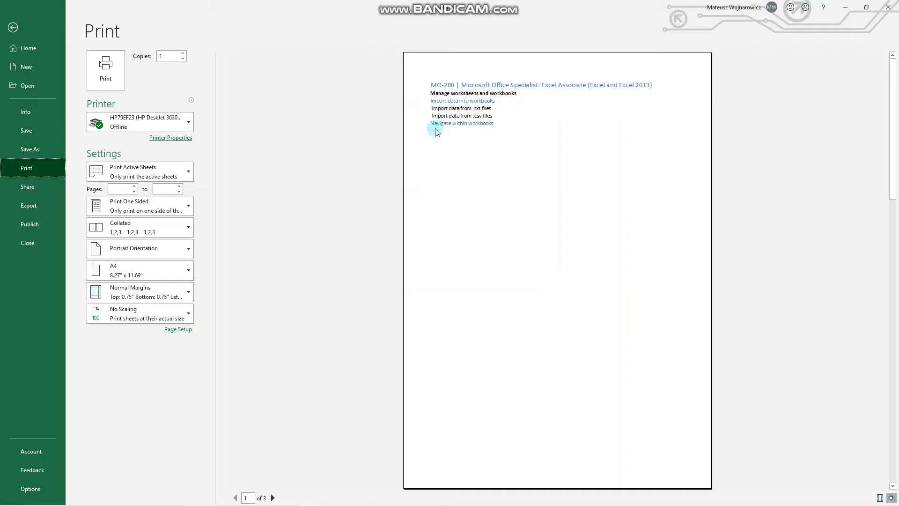
{"action": "left_click", "coordinate": [13, 27]}
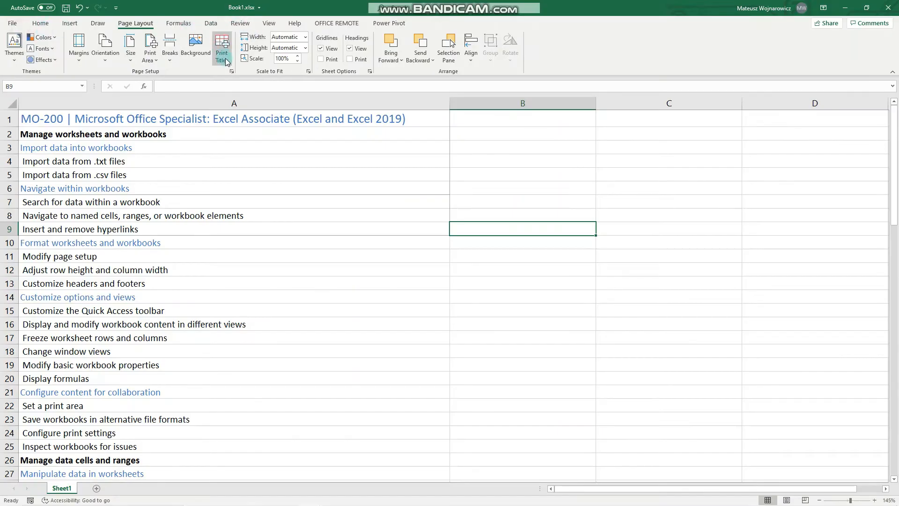
{"action": "mouse_move", "coordinate": [222, 47]}
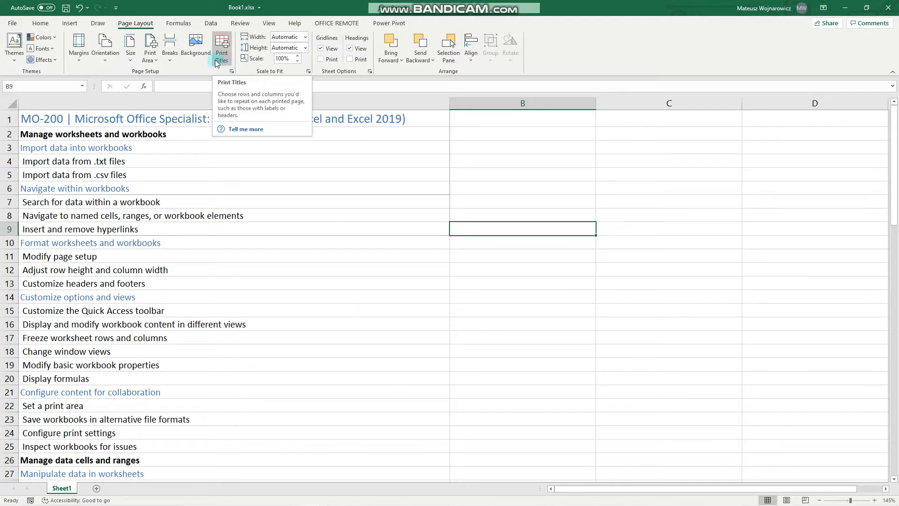
{"action": "mouse_move", "coordinate": [228, 196]}
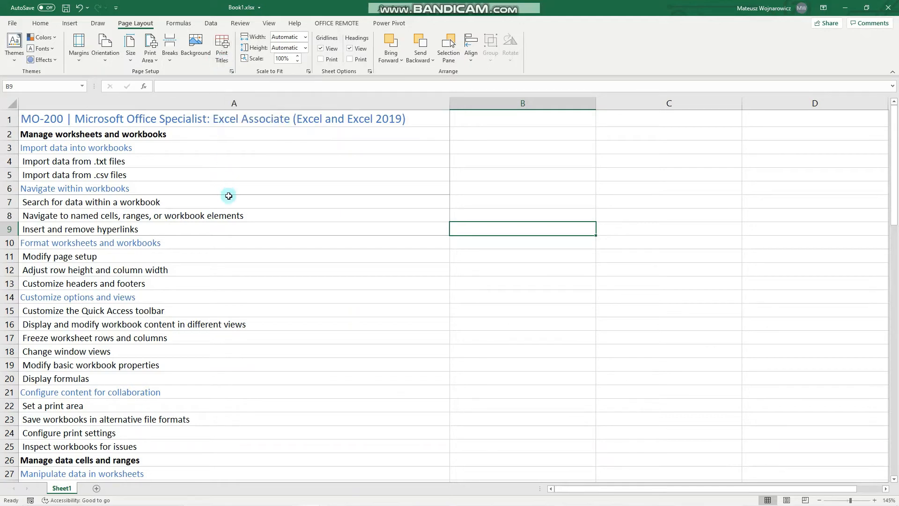
Step: Open Page Setup's Sheet tab through Print Titles
{"action": "left_click", "coordinate": [90, 202]}
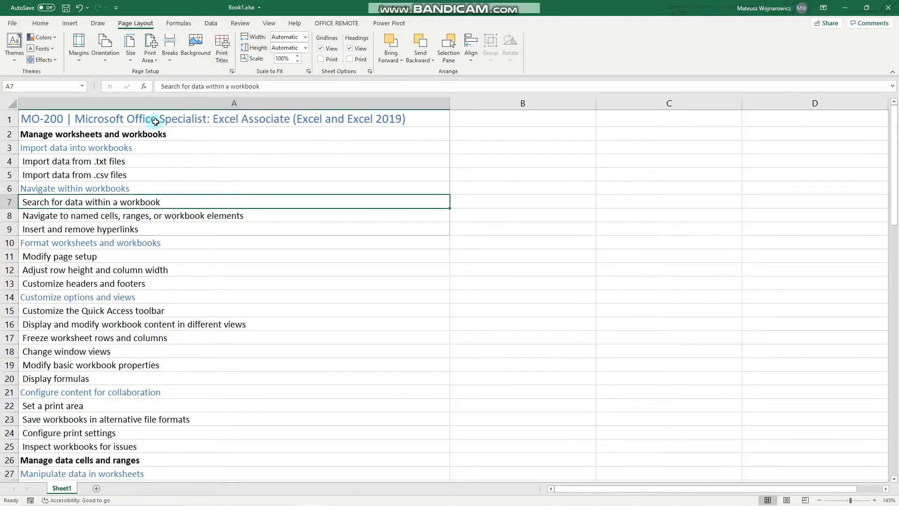
{"action": "left_click", "coordinate": [40, 119]}
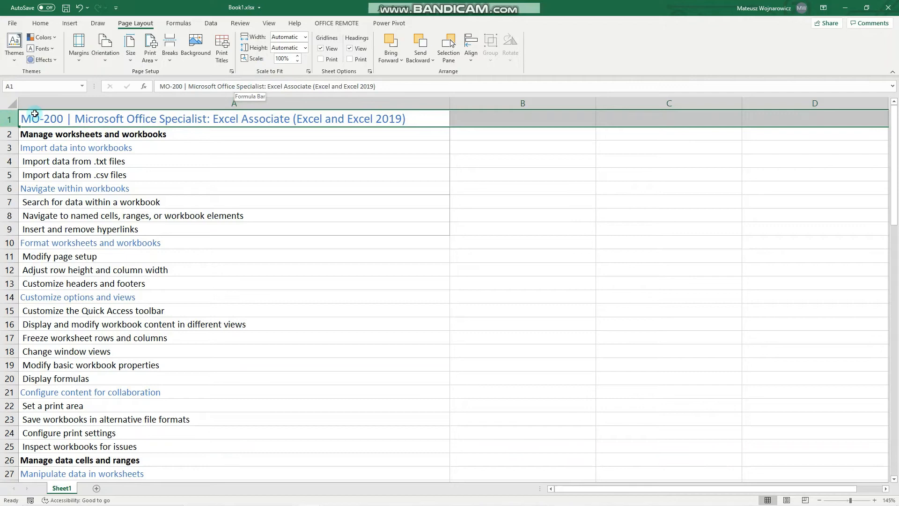
{"action": "mouse_move", "coordinate": [195, 47]}
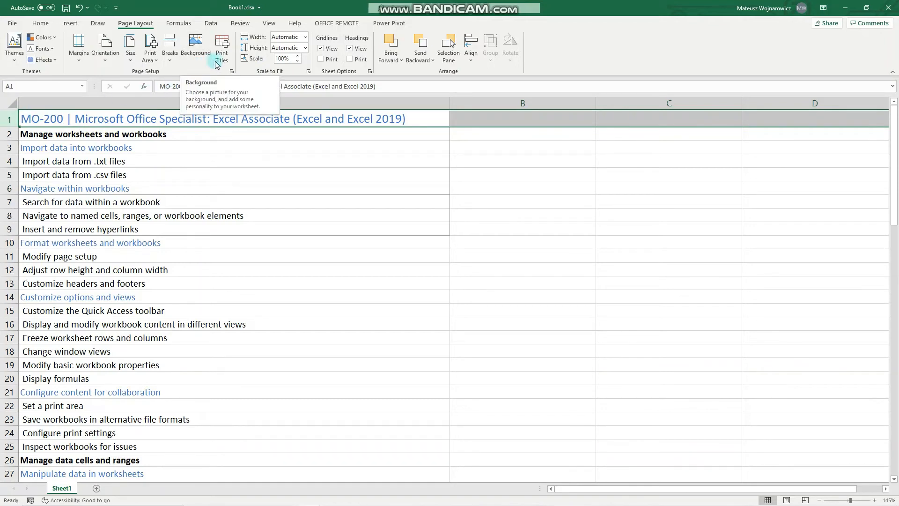
{"action": "mouse_move", "coordinate": [222, 48]}
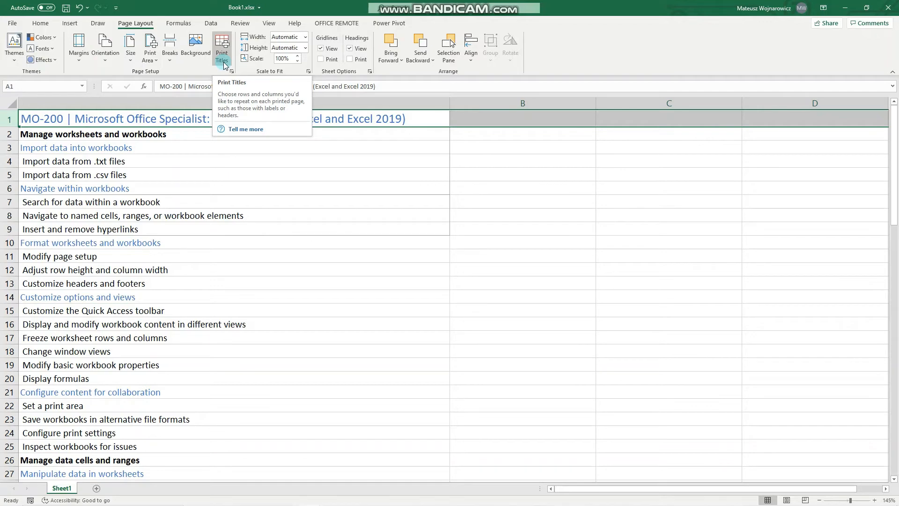
{"action": "left_click", "coordinate": [234, 103]}
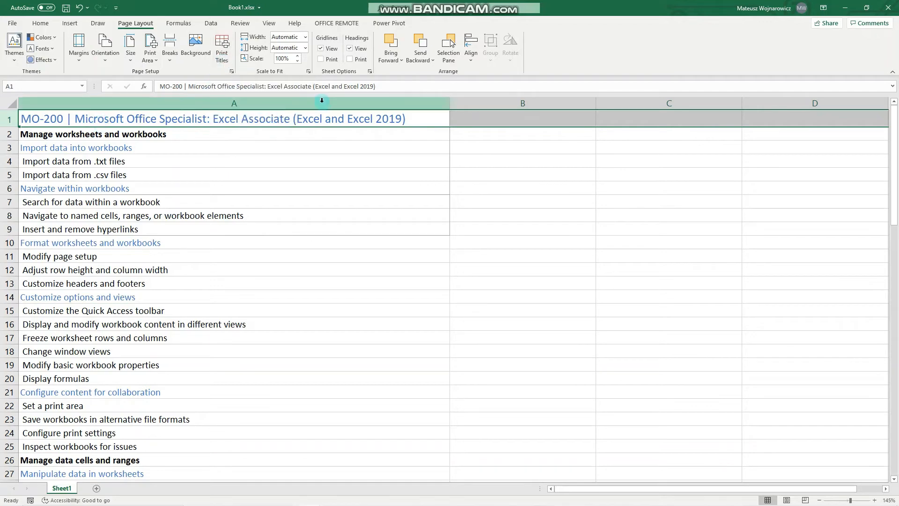
{"action": "mouse_move", "coordinate": [222, 47]}
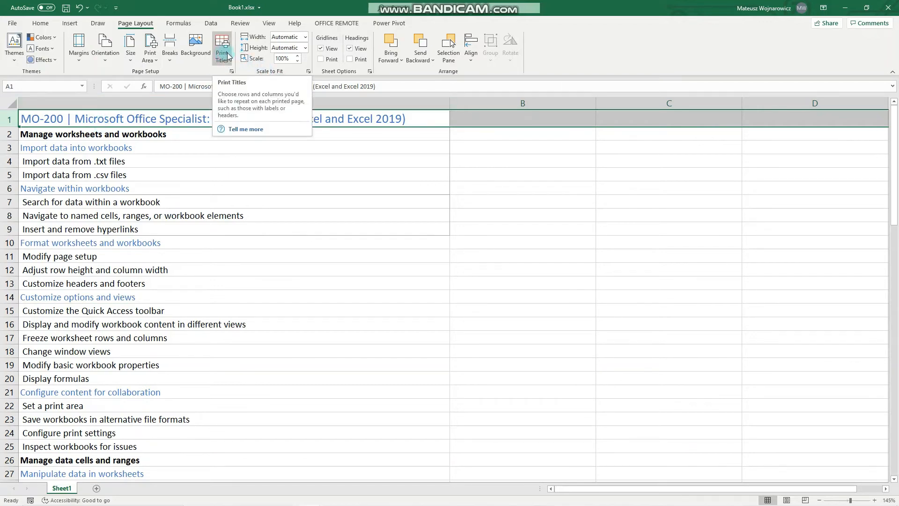
{"action": "mouse_move", "coordinate": [230, 66]}
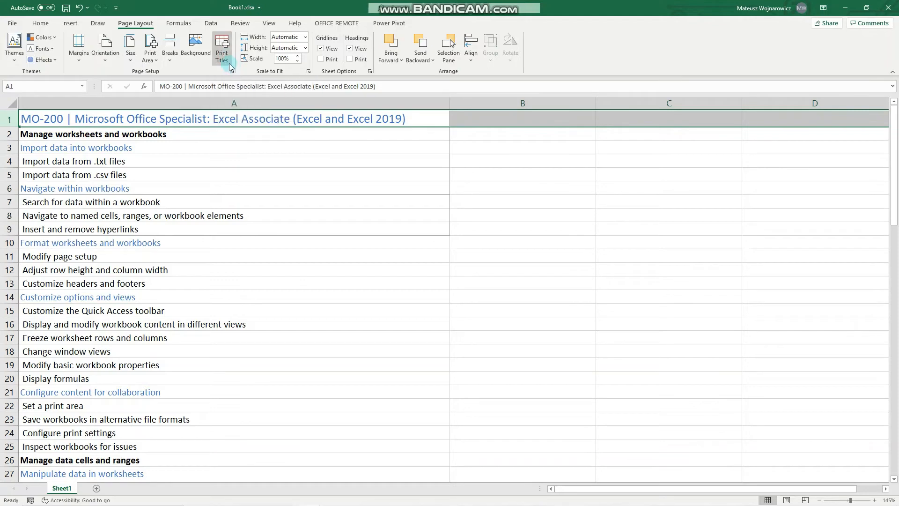
{"action": "left_click", "coordinate": [222, 46]}
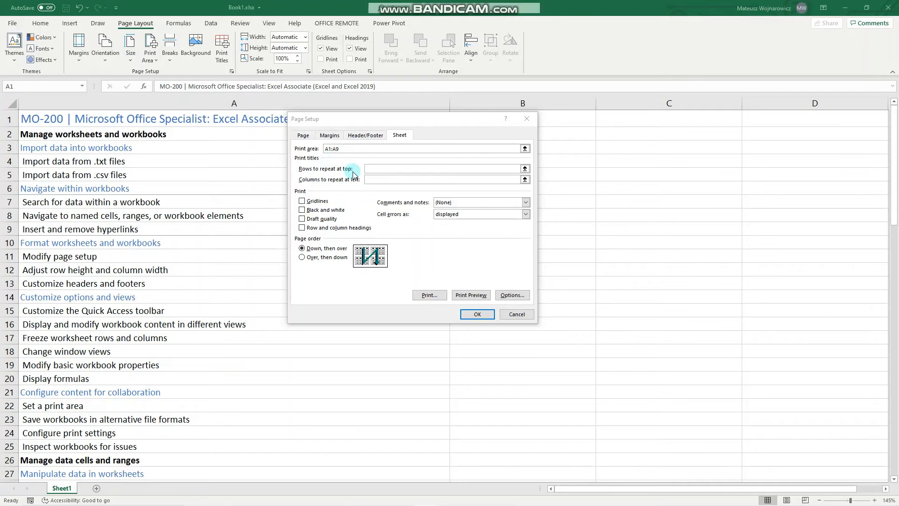
Step: Repeat row 1 ($1:$1) atop every page, clear the print area, and open File
{"action": "left_click", "coordinate": [445, 168]}
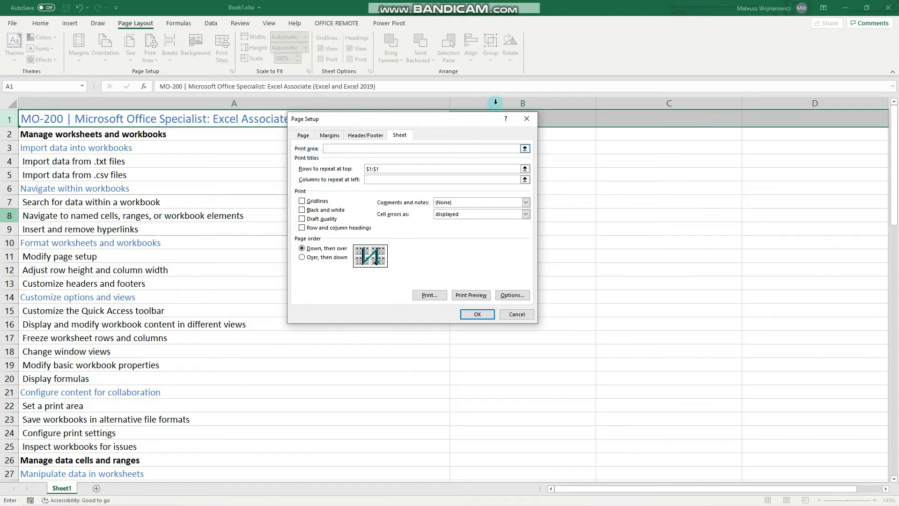
{"action": "left_click", "coordinate": [477, 314]}
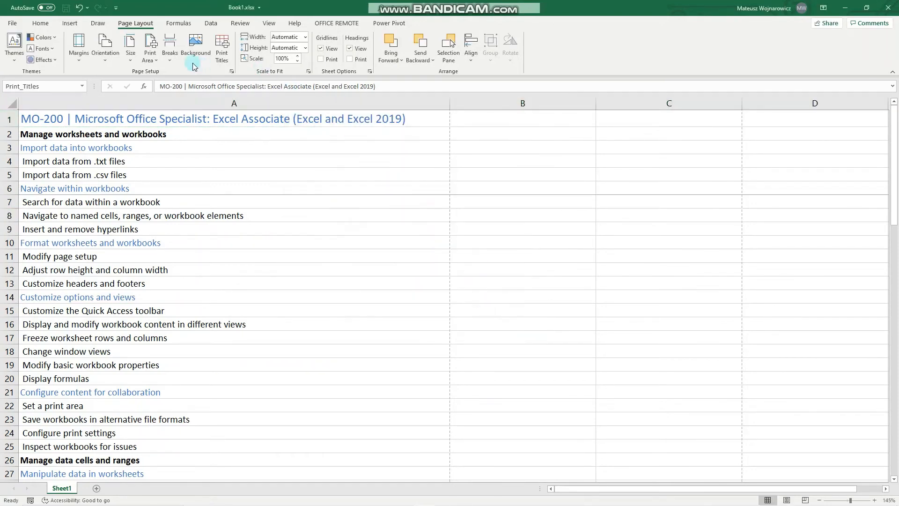
{"action": "mouse_move", "coordinate": [150, 47]}
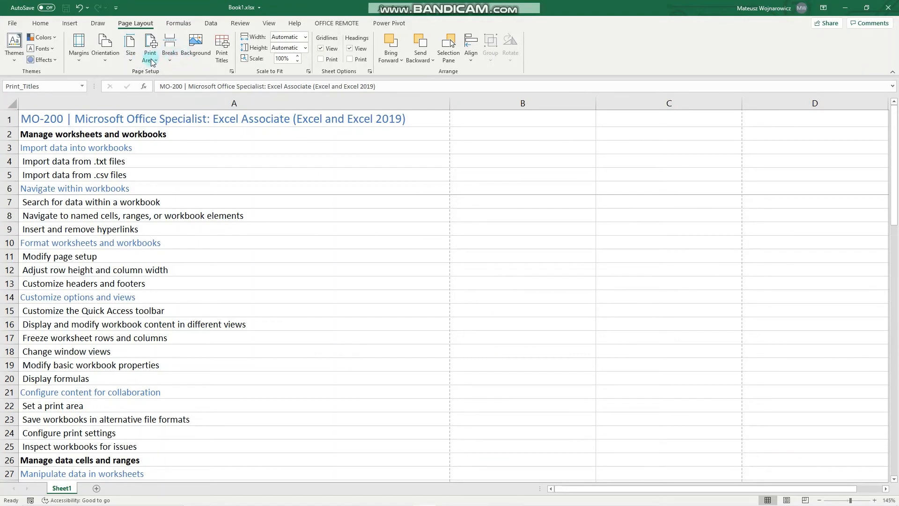
{"action": "left_click", "coordinate": [170, 47]}
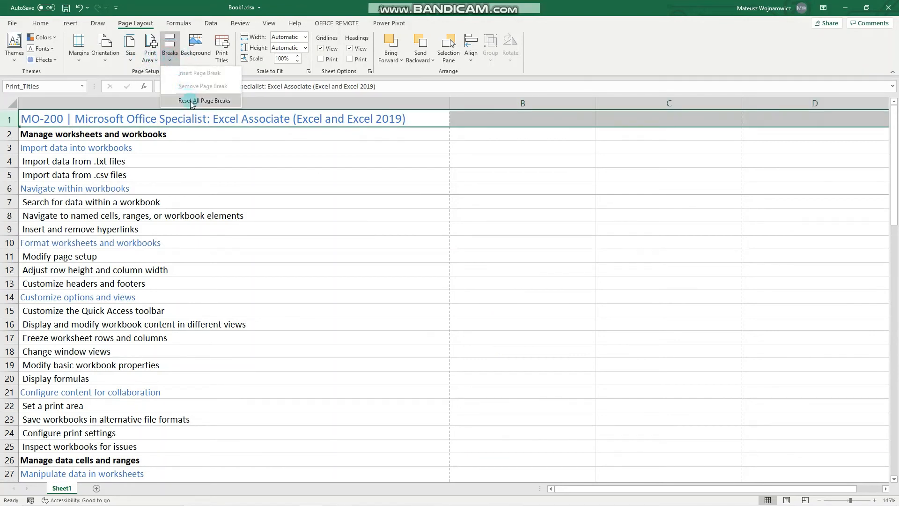
{"action": "left_click", "coordinate": [12, 23]}
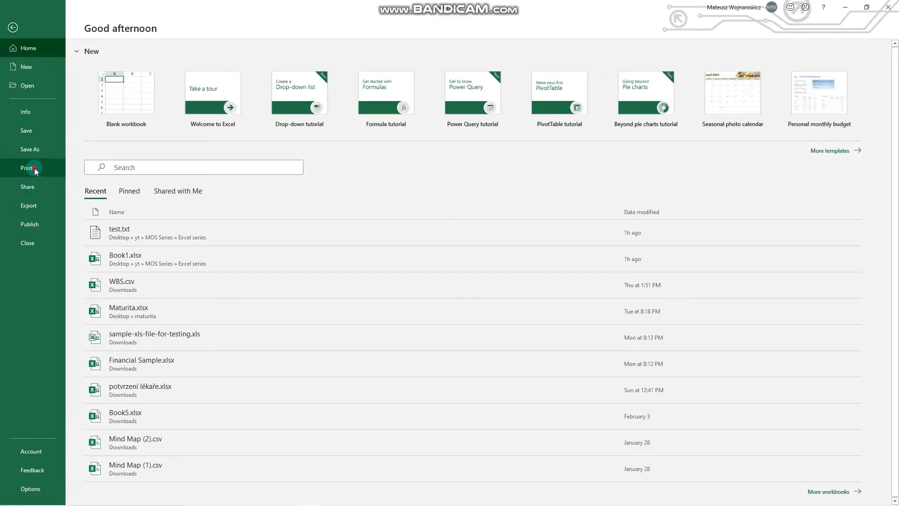
Step: Page through the two-page preview with the title repeated on page 2, then return
{"action": "left_click", "coordinate": [26, 168]}
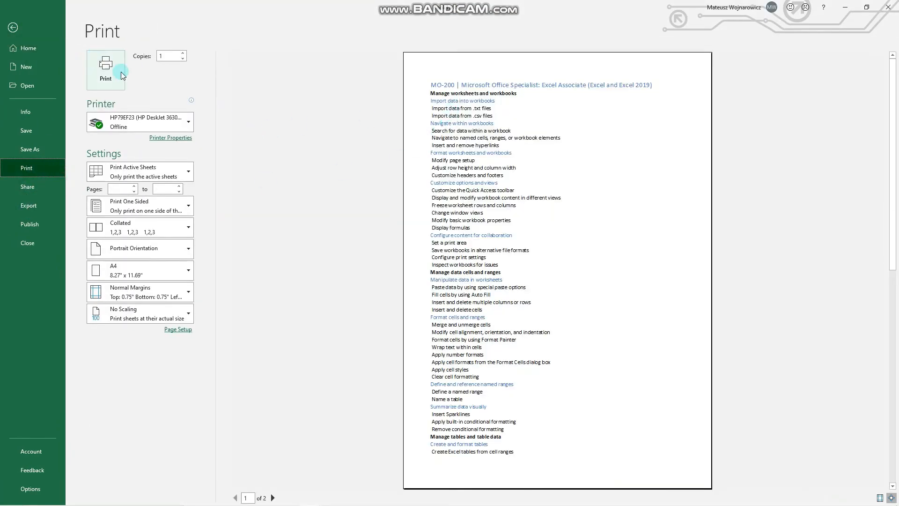
{"action": "left_click", "coordinate": [272, 498]}
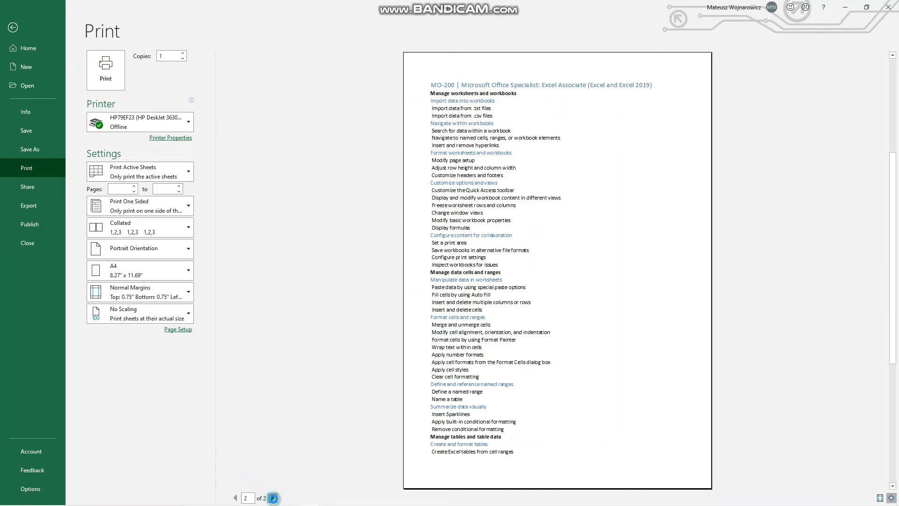
{"action": "left_click", "coordinate": [235, 497]}
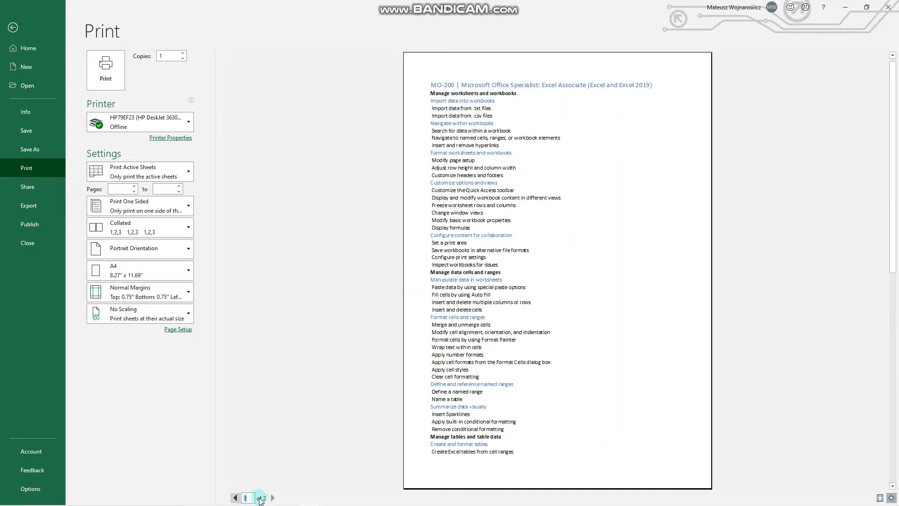
{"action": "left_click", "coordinate": [272, 497]}
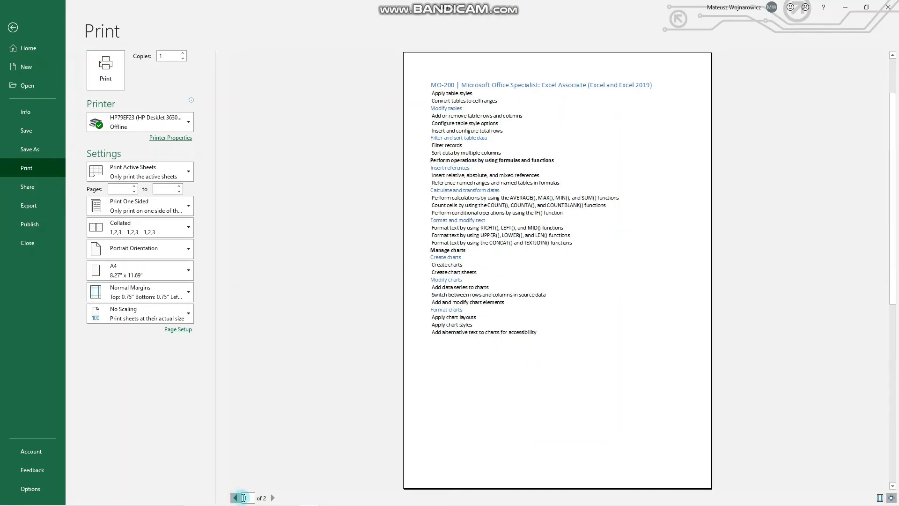
{"action": "left_click", "coordinate": [13, 28]}
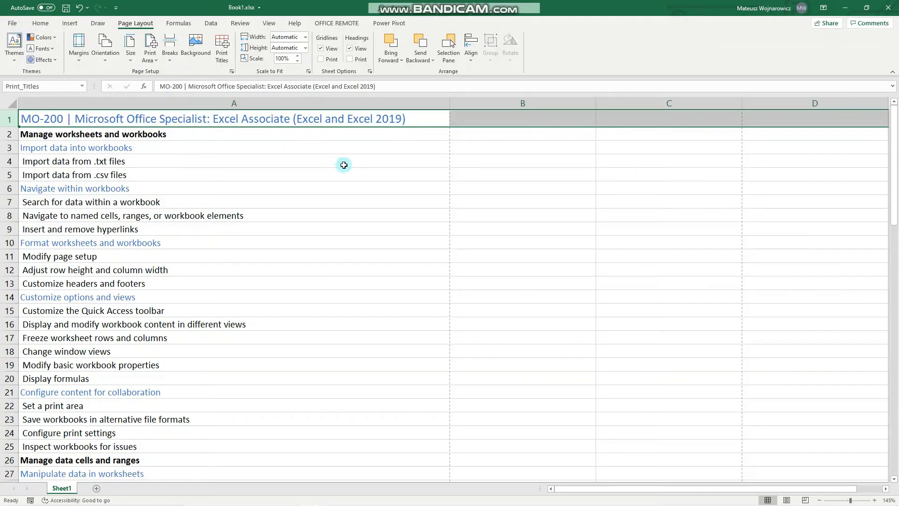
Step: Select the Customize headers and footers row, then browse Insert, Page Layout, Review and View ribbons
{"action": "left_click", "coordinate": [234, 161]}
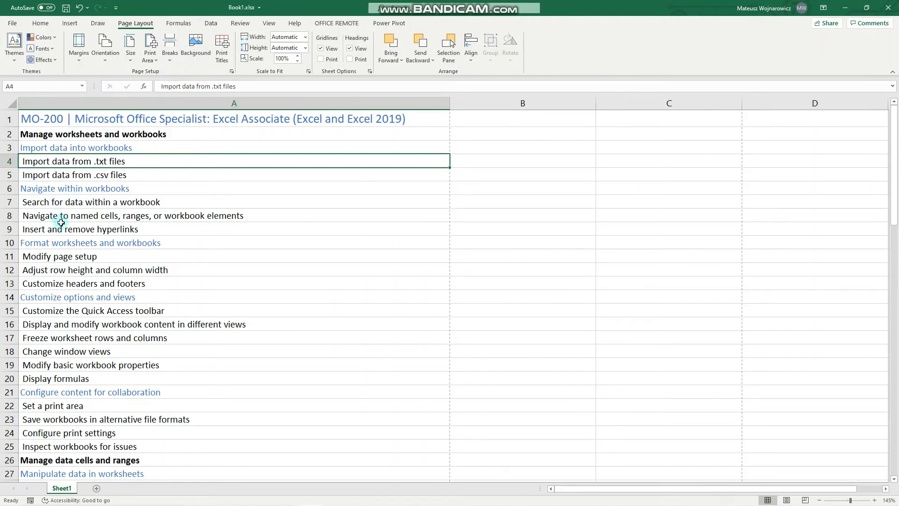
{"action": "left_click", "coordinate": [84, 283]}
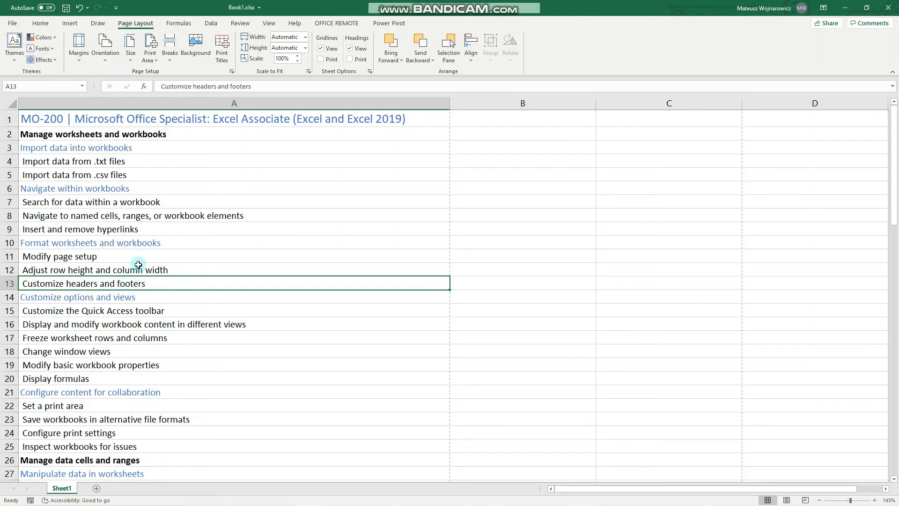
{"action": "left_click", "coordinate": [69, 23]}
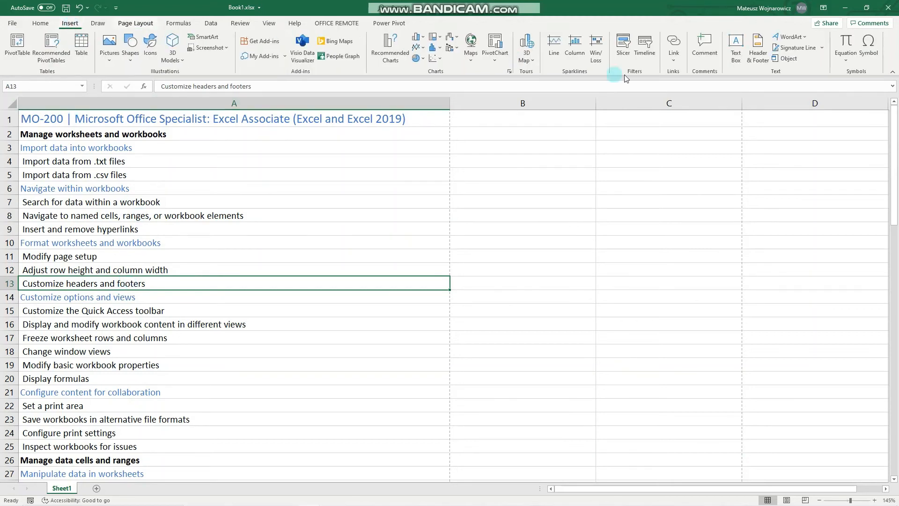
{"action": "mouse_move", "coordinate": [758, 46]}
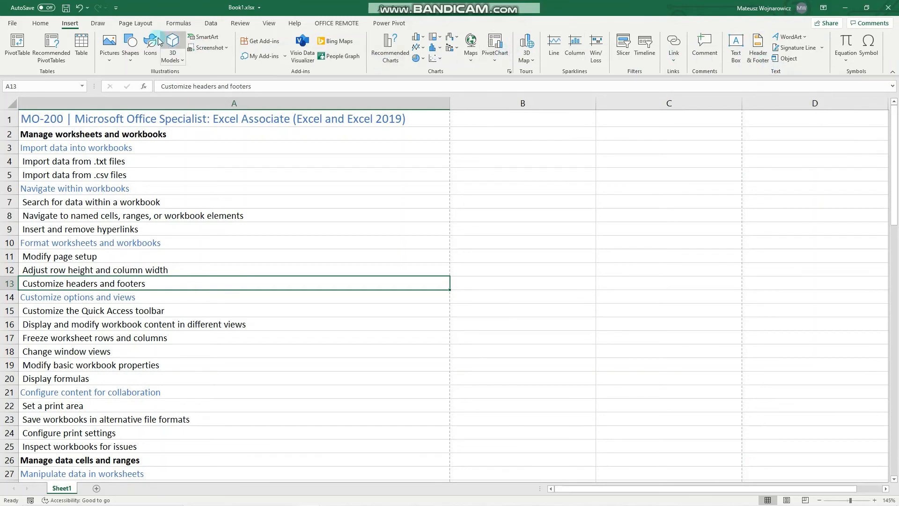
{"action": "left_click", "coordinate": [135, 23]}
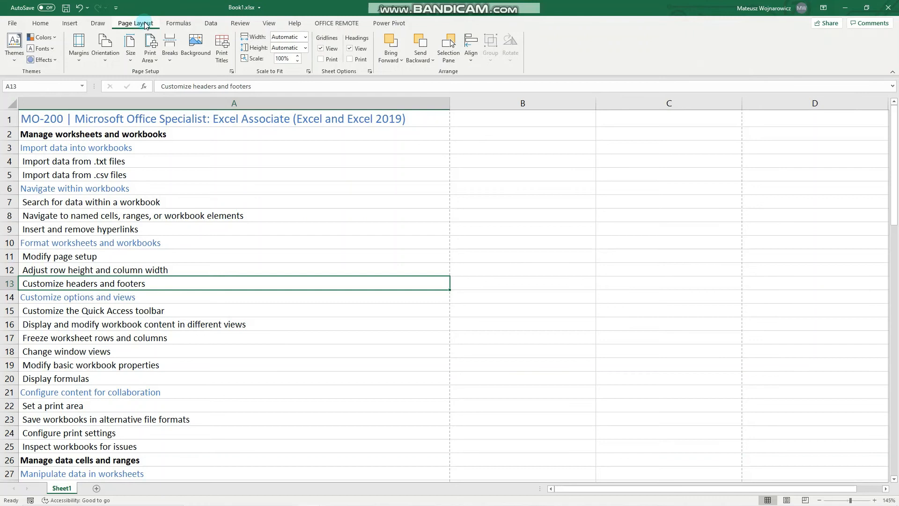
{"action": "left_click", "coordinate": [241, 23]}
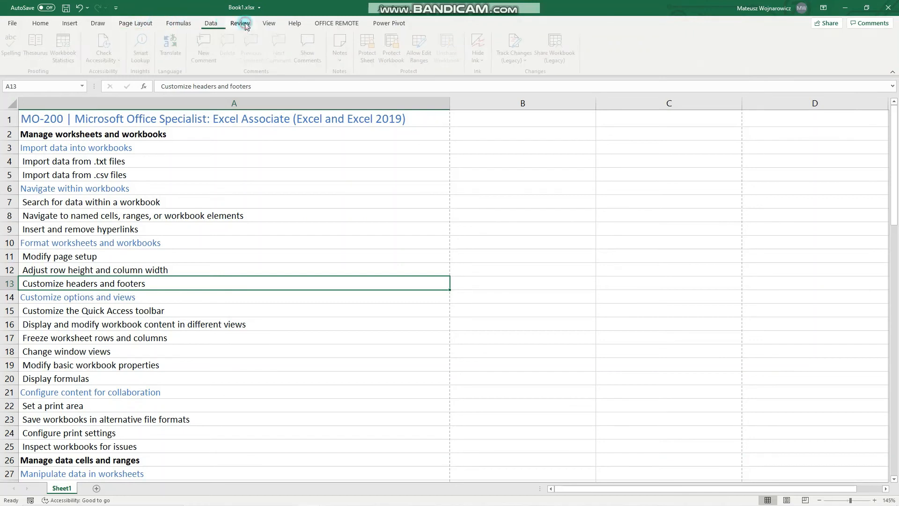
{"action": "left_click", "coordinate": [268, 23]}
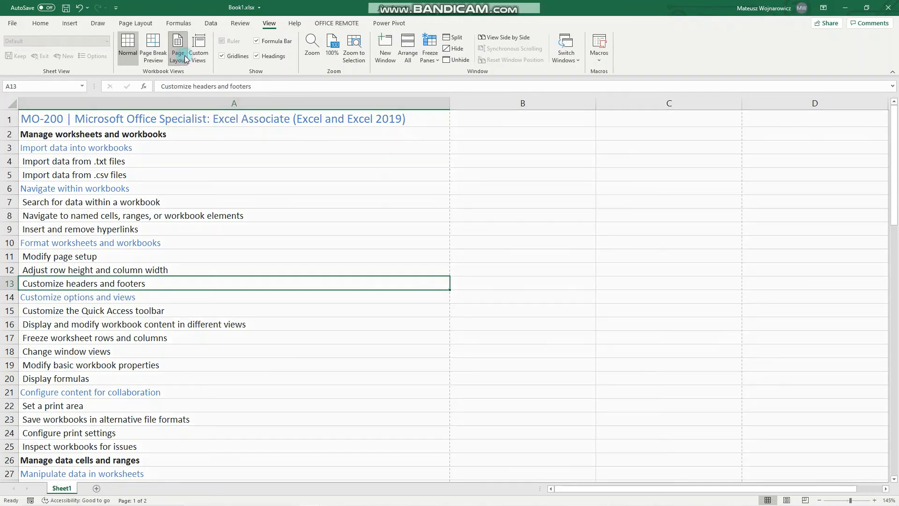
Step: Switch to Page Layout view, start the first page's header, and show Header & Footer tools
{"action": "left_click", "coordinate": [178, 49]}
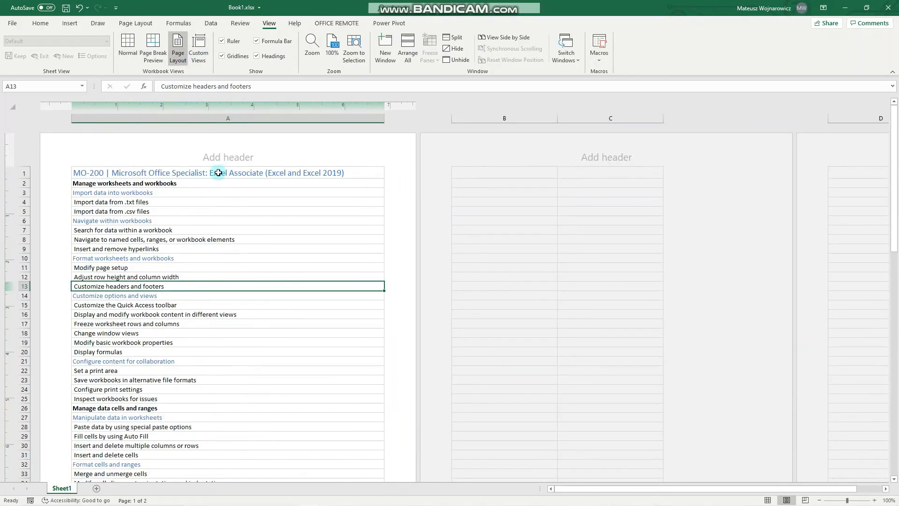
{"action": "left_click", "coordinate": [227, 156]}
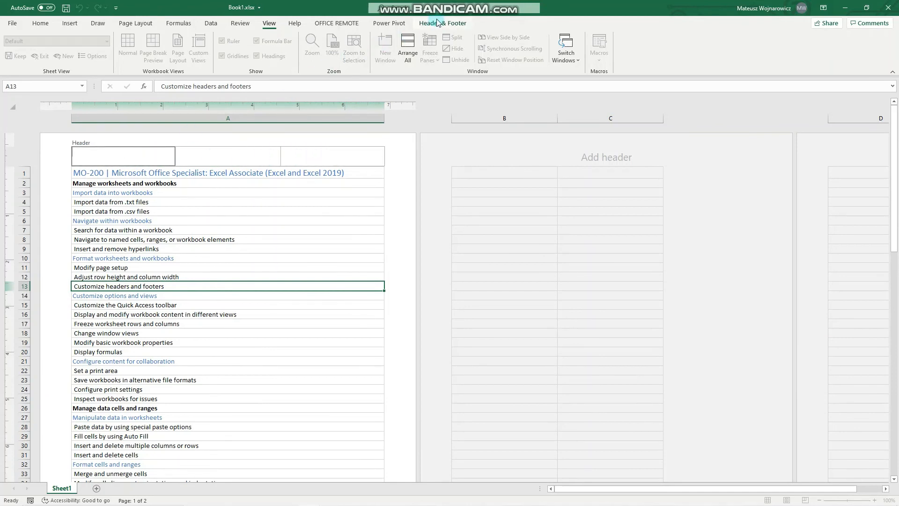
{"action": "left_click", "coordinate": [122, 156]}
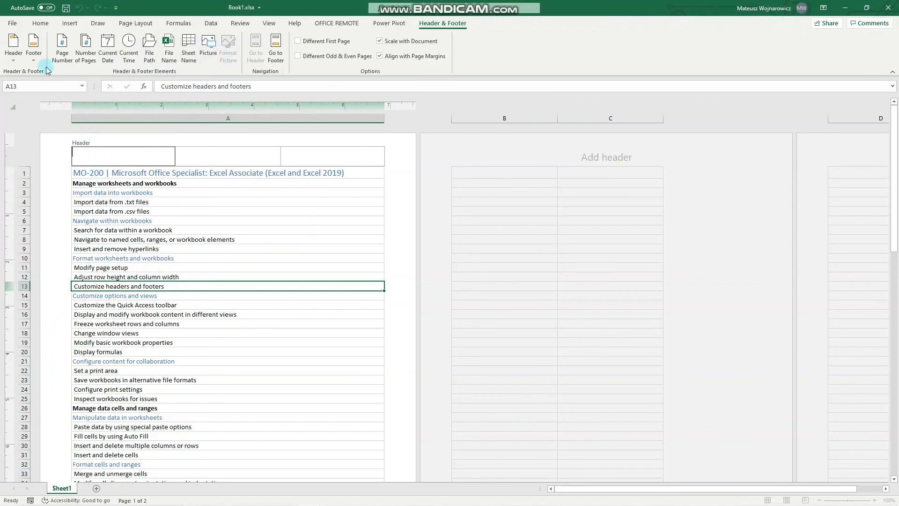
Step: Insert Page Number and Number of Pages fields into the header sections
{"action": "left_click", "coordinate": [61, 46]}
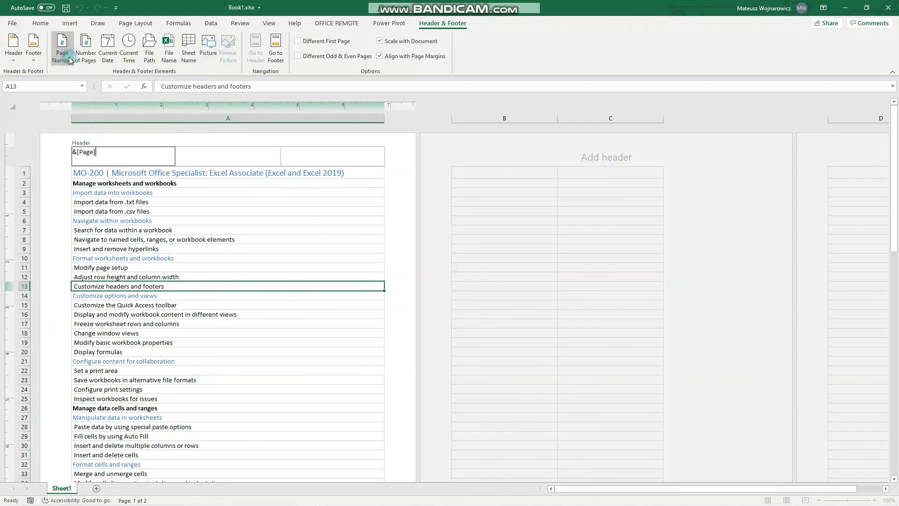
{"action": "left_click", "coordinate": [61, 46]}
{"action": "type", "text": "Text"}
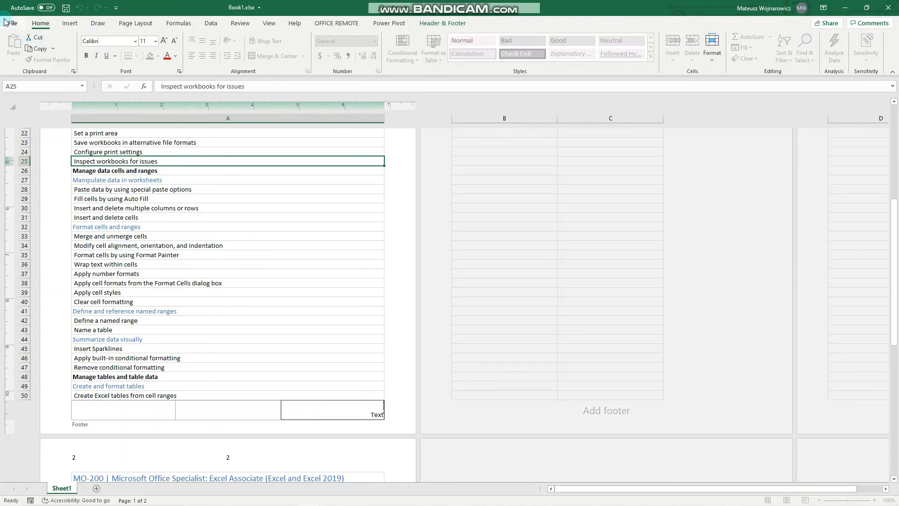
Step: Open the print preview and advance to page 2 to check header and footer
{"action": "left_click", "coordinate": [10, 23]}
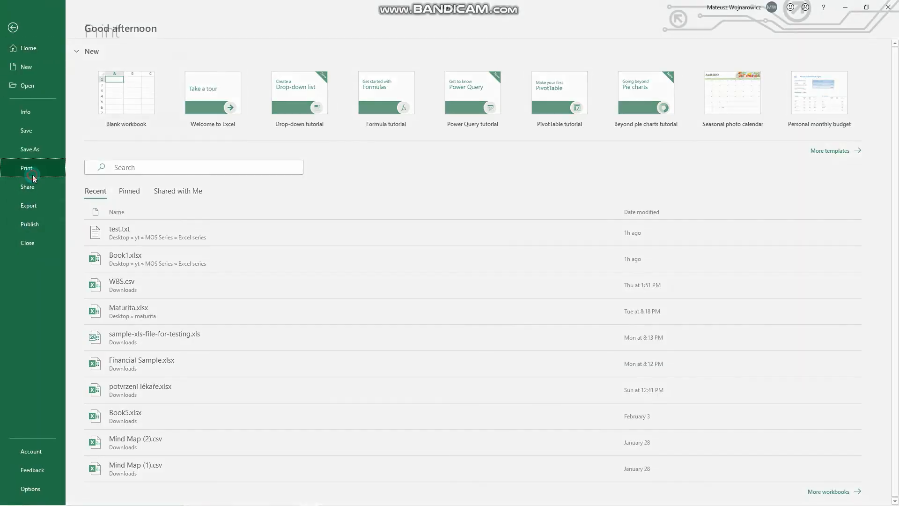
{"action": "left_click", "coordinate": [26, 168]}
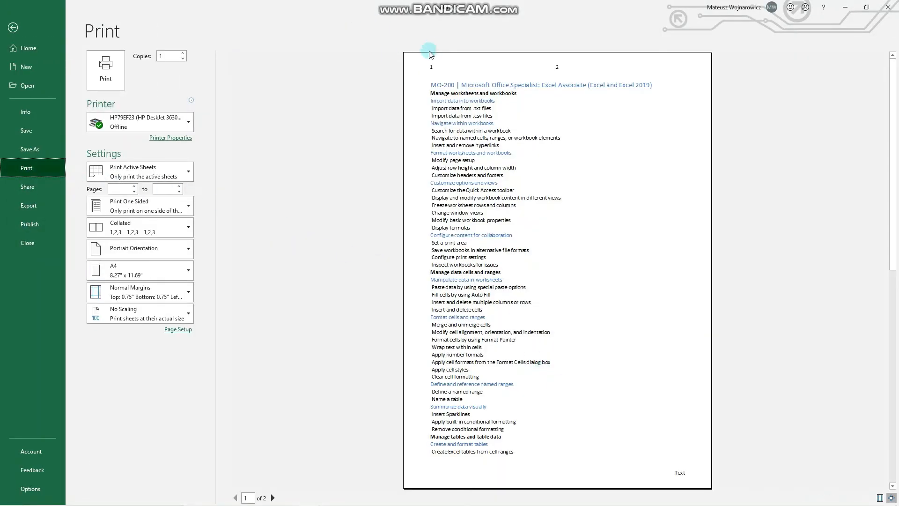
{"action": "left_click", "coordinate": [272, 498]}
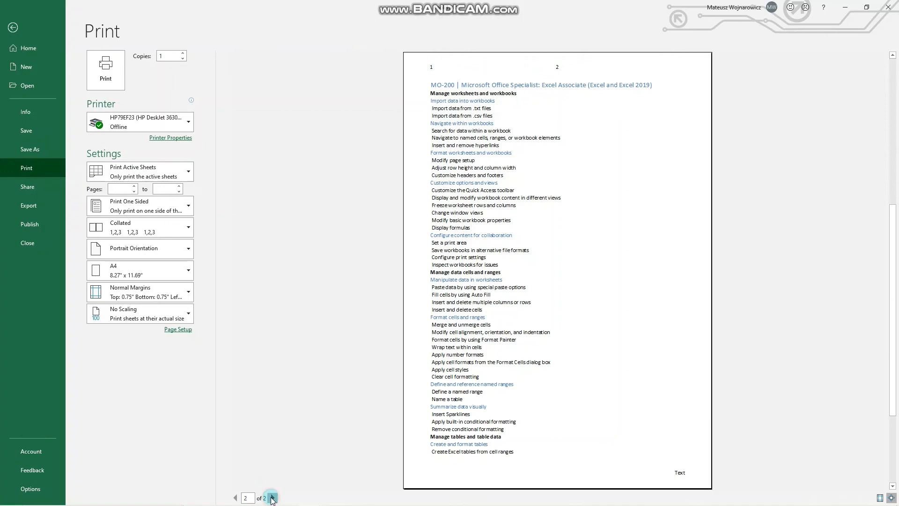
{"action": "left_click", "coordinate": [273, 498]}
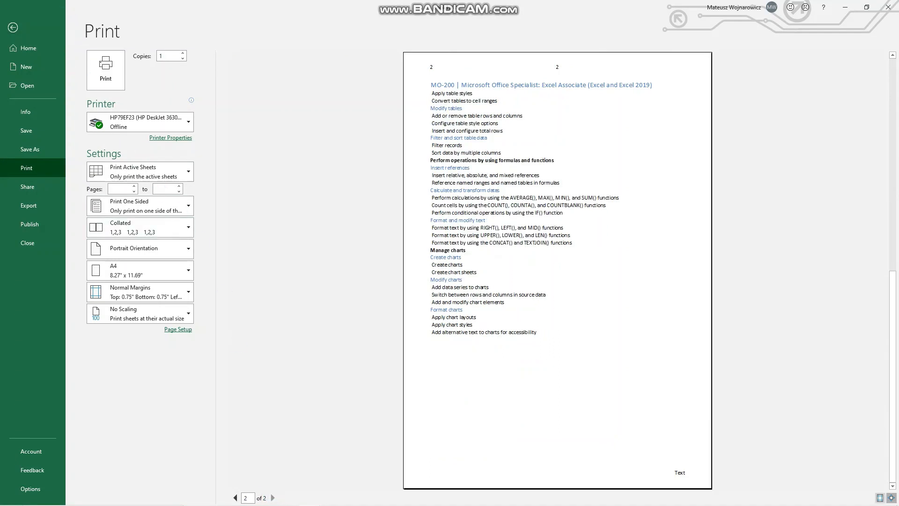